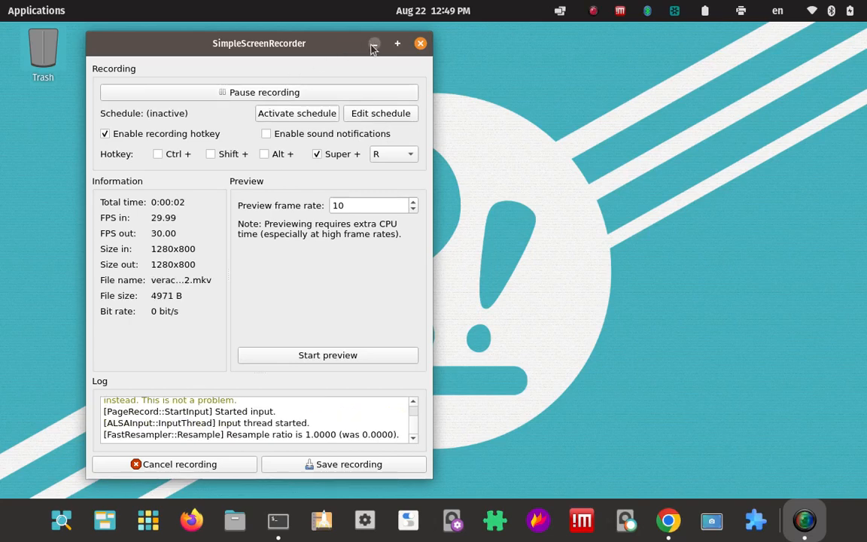
Minimize the SimpleScreenRecorder window so only the Pop!_OS desktop remains.
left_click(373, 42)
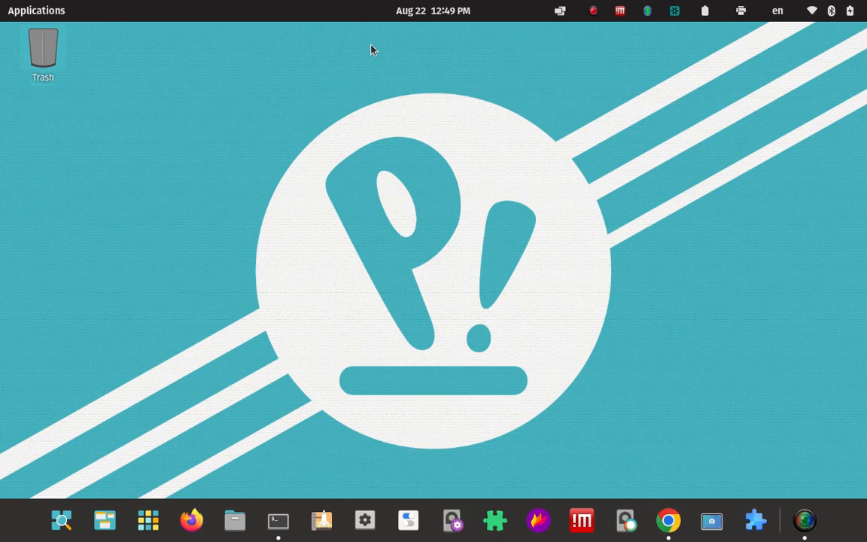
mouse_move(460, 173)
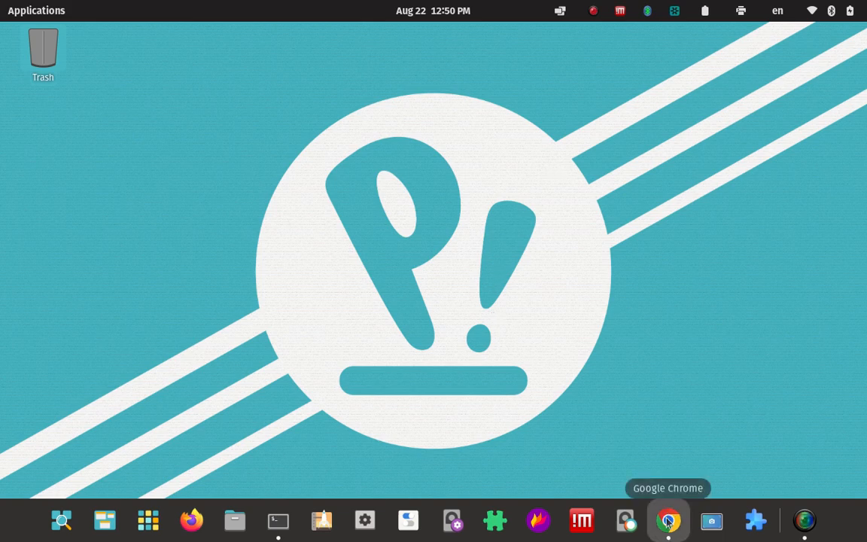
Launch Google Chrome from the dock onto the VeraCrypt home page.
left_click(668, 521)
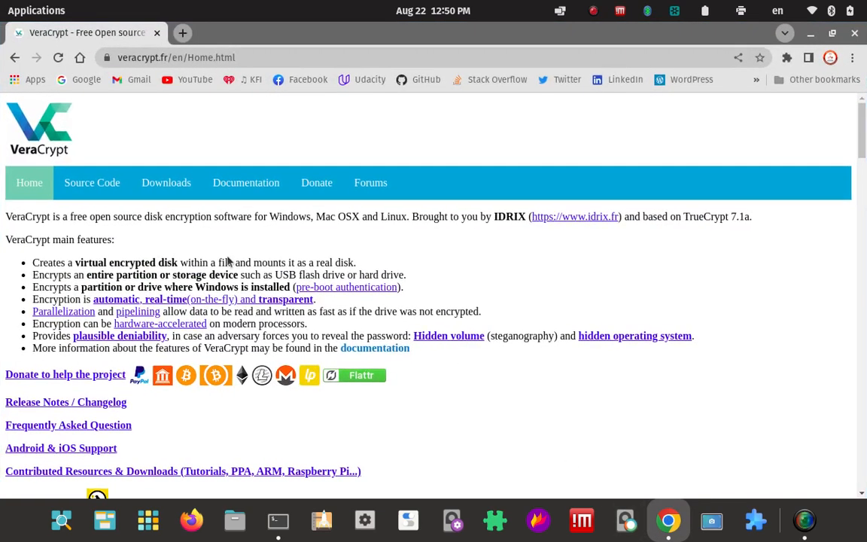
mouse_move(148, 139)
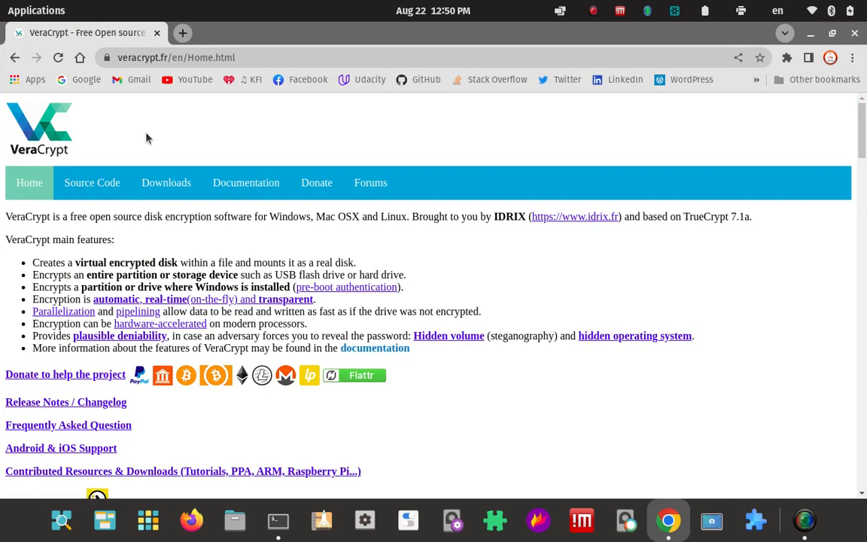
mouse_move(193, 134)
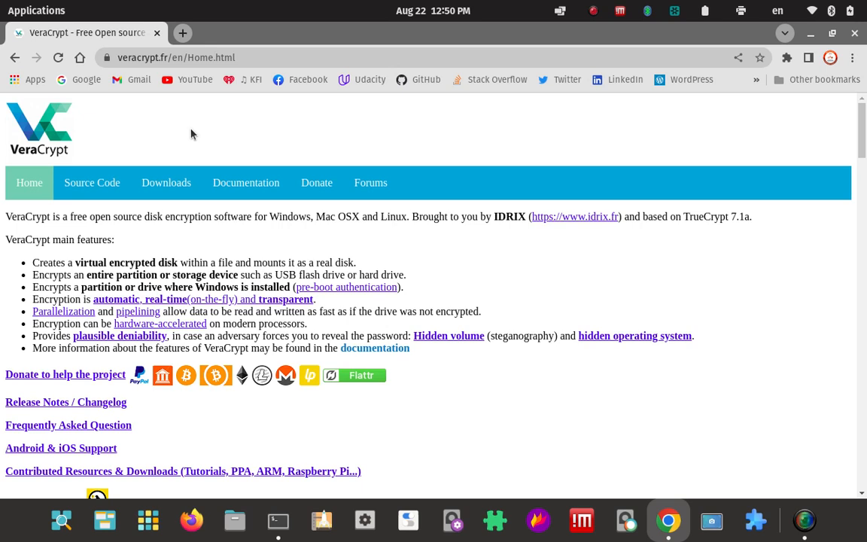
mouse_move(91, 182)
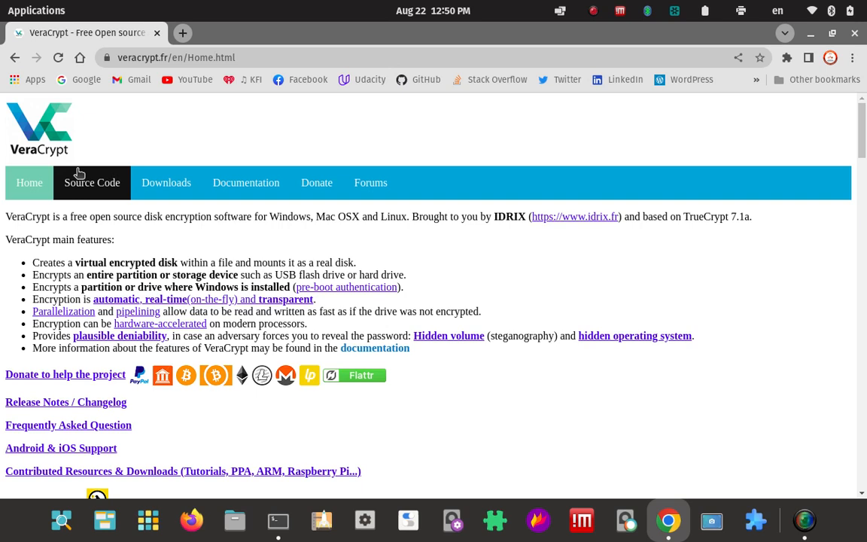
mouse_move(129, 61)
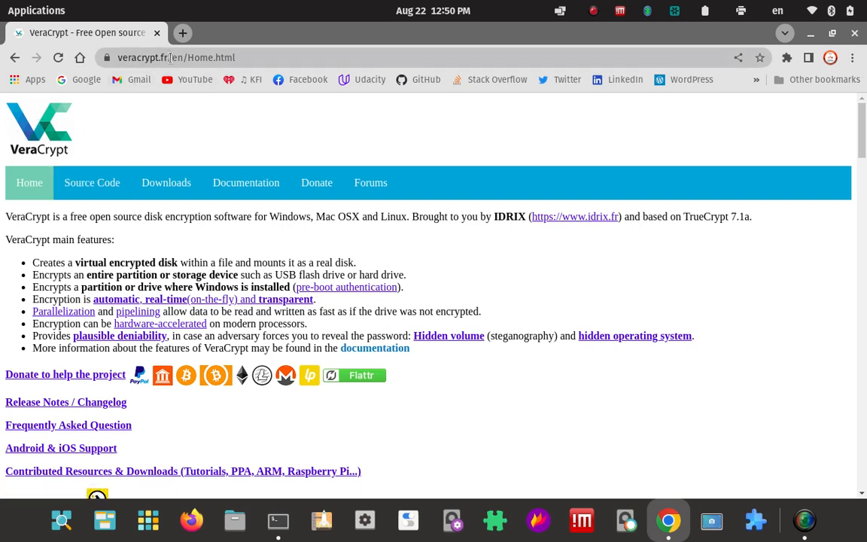
Go to the VeraCrypt Downloads page and scroll to the Linux section.
left_click(166, 182)
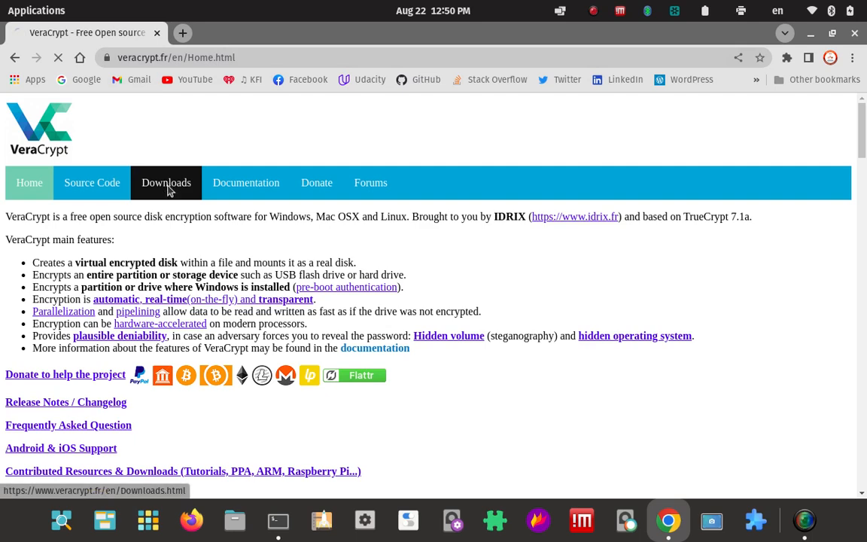
left_click(165, 182)
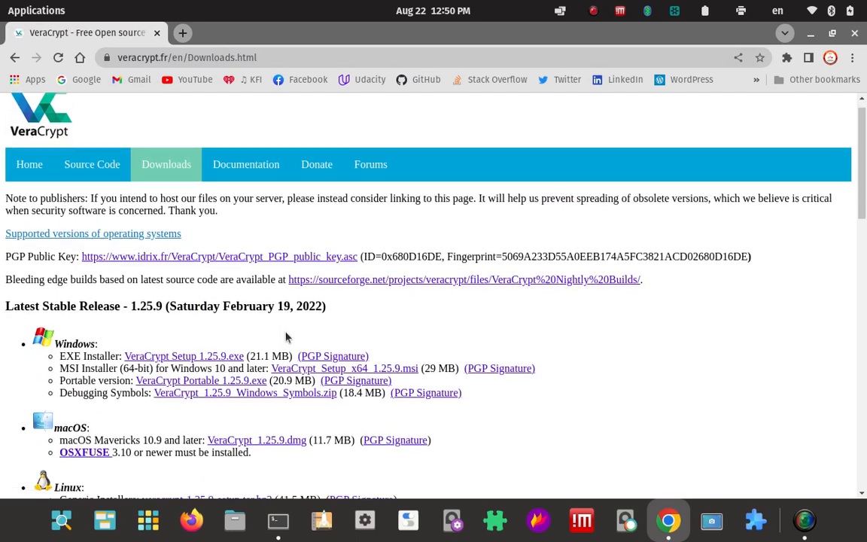
scroll("down", 3)
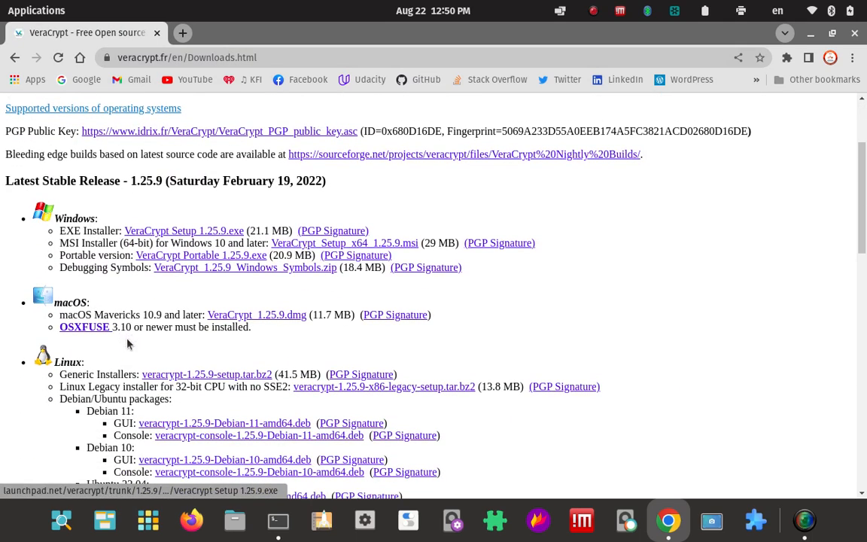
scroll("down", 3)
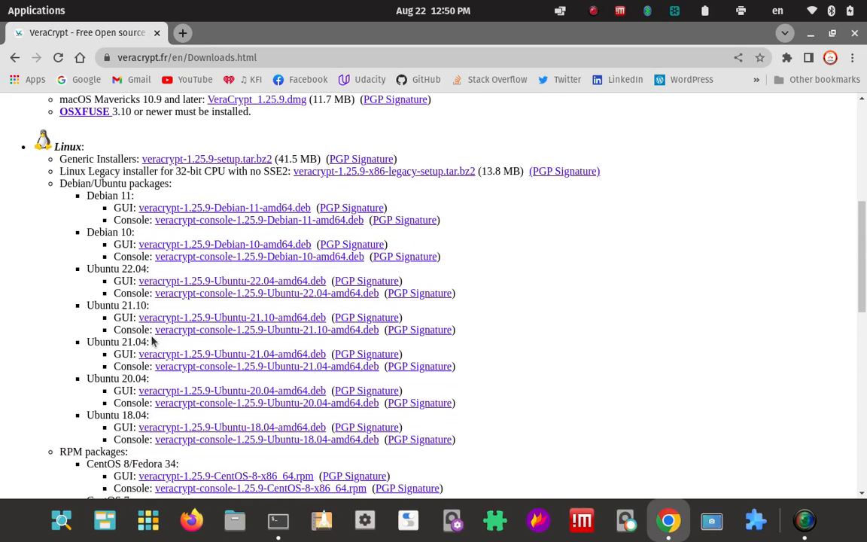
mouse_move(30, 277)
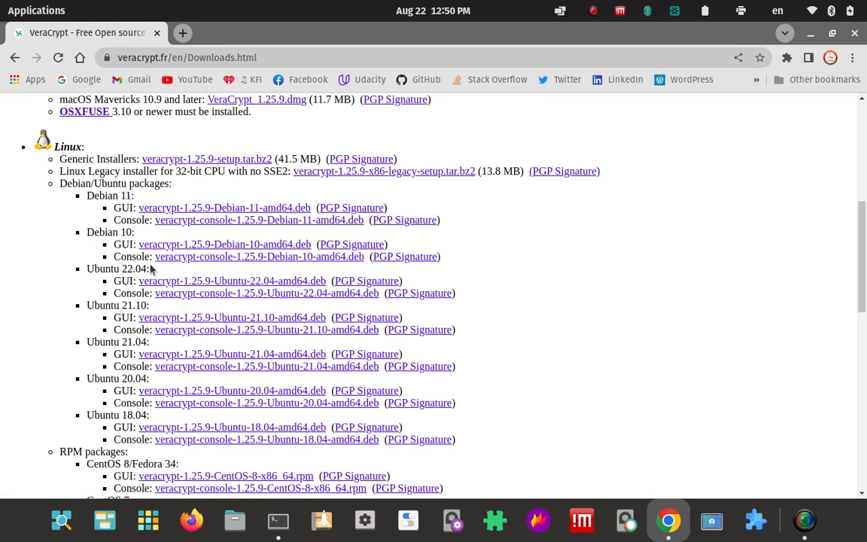
mouse_move(134, 269)
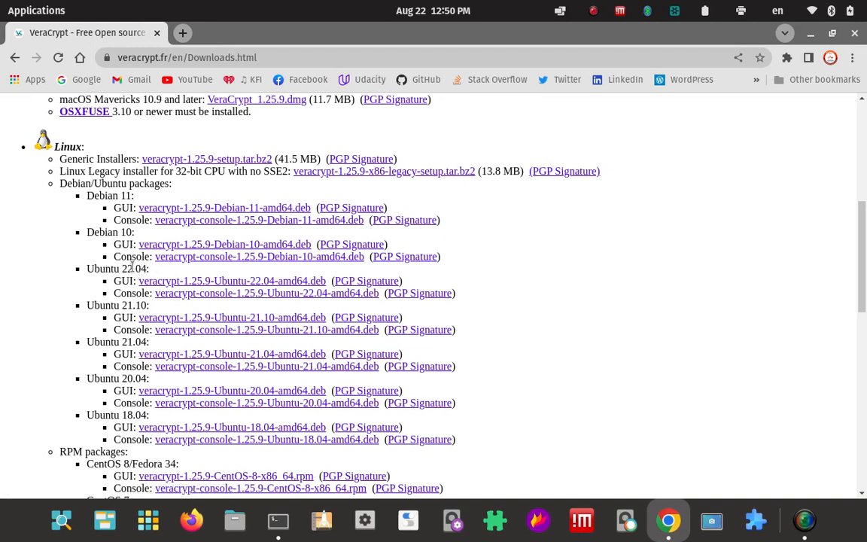
mouse_move(232, 282)
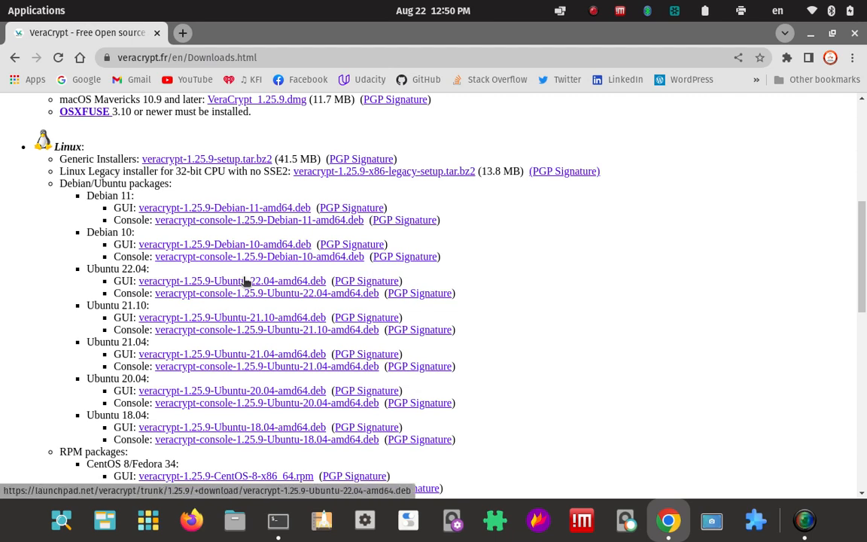
mouse_move(280, 283)
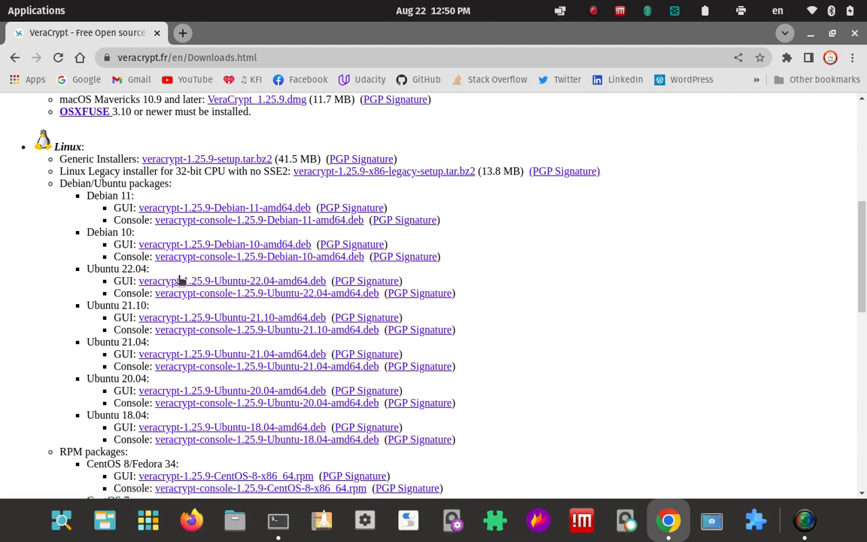
Download the Ubuntu 22.04 GUI .deb package, keep it despite the warning, and dismiss the bar.
left_click(232, 282)
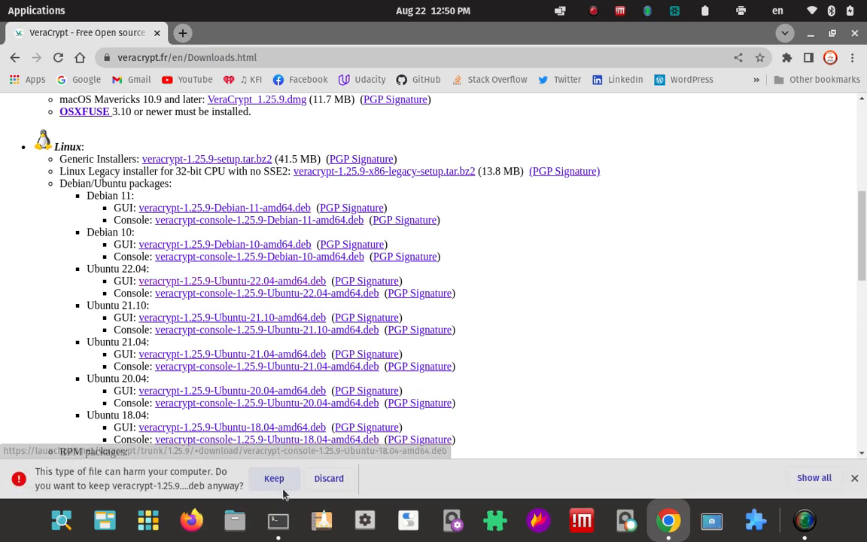
left_click(274, 479)
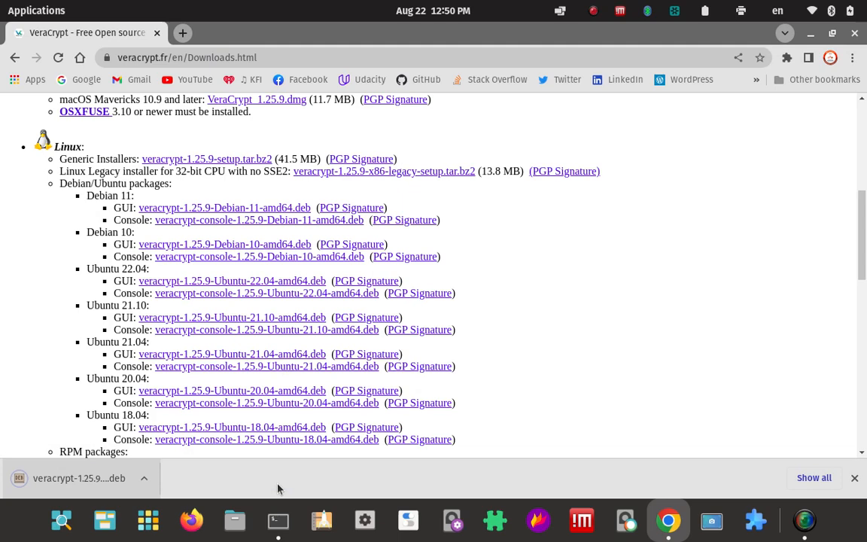
mouse_move(855, 478)
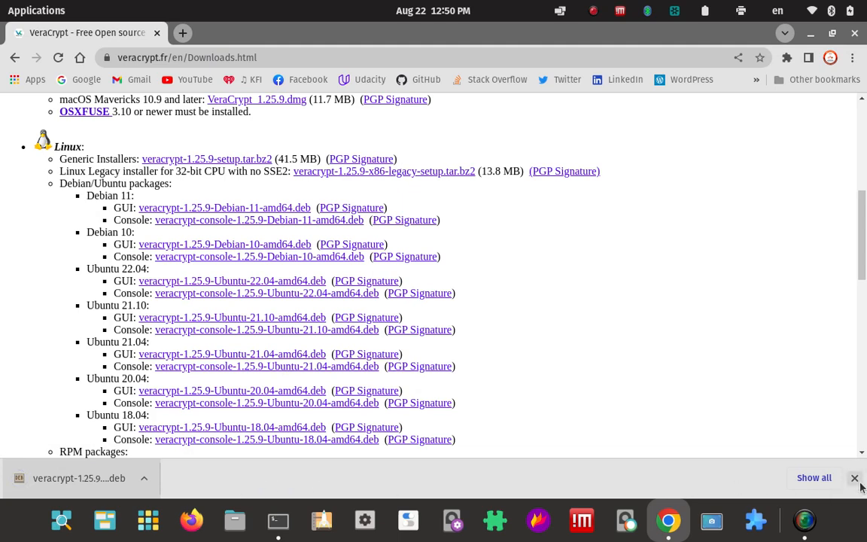
left_click(855, 479)
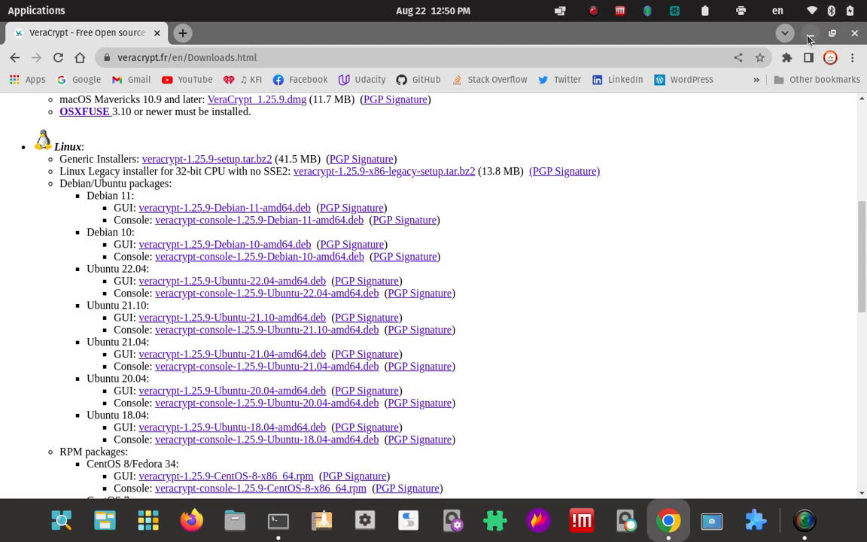
Minimize the browser and list the VeraCrypt 1.25.9 .deb files in ~/Downloads.
left_click(810, 33)
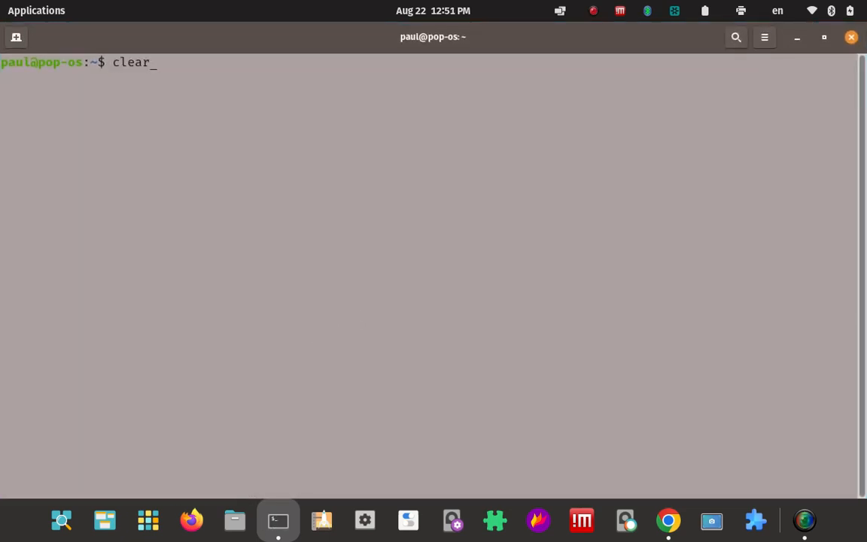
type("sudo gdebi veracrypt-1.25.9-Ubuntu-22.04-amd64.deb")
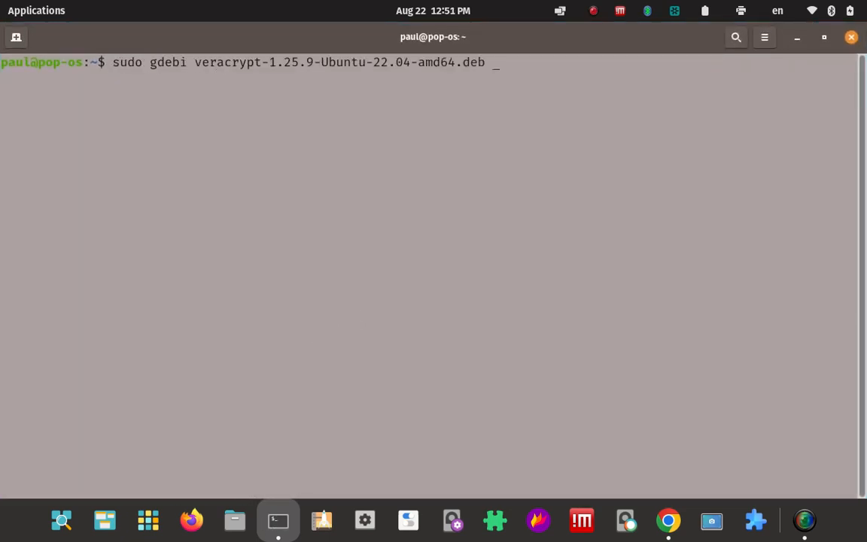
type("cd Downloads/")
type("clear")
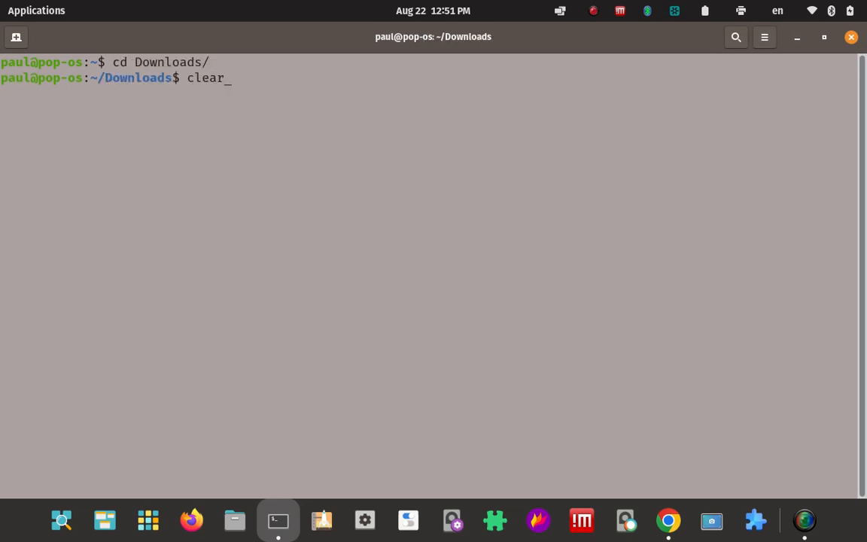
type("sudo apt update && sudo apt upgrade")
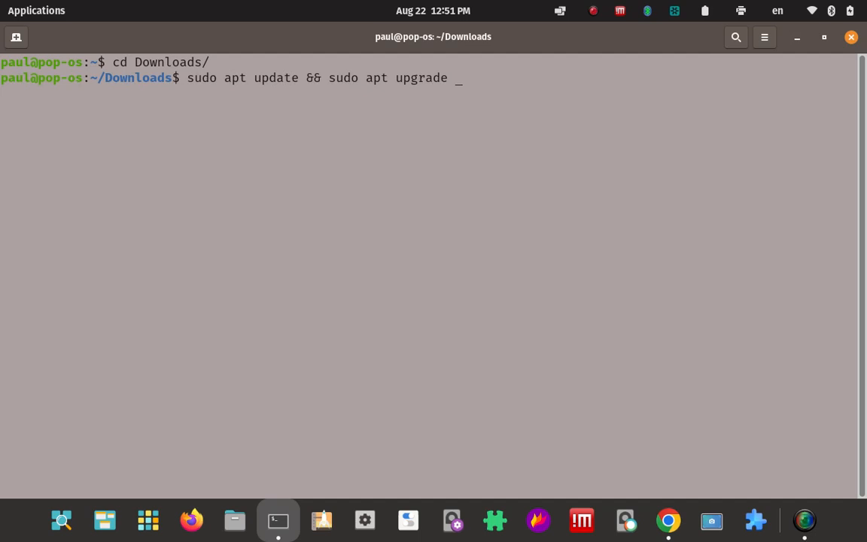
type("clear")
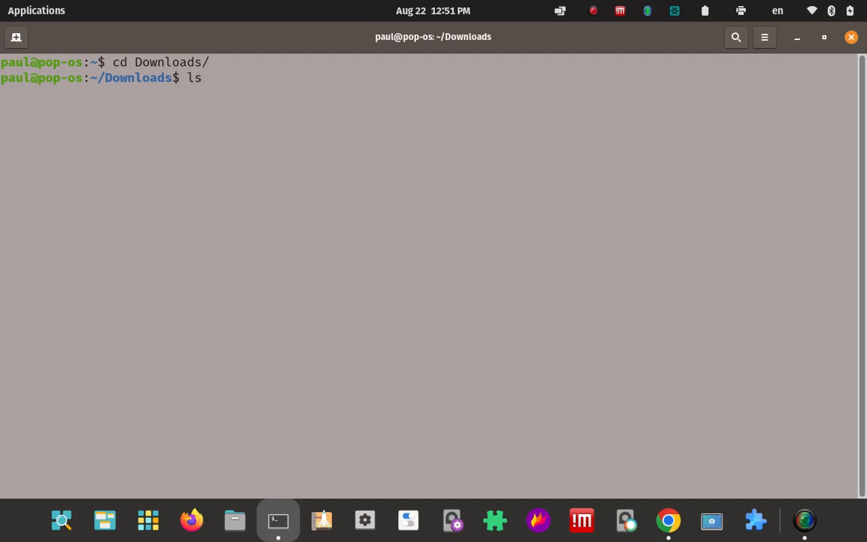
key("Return")
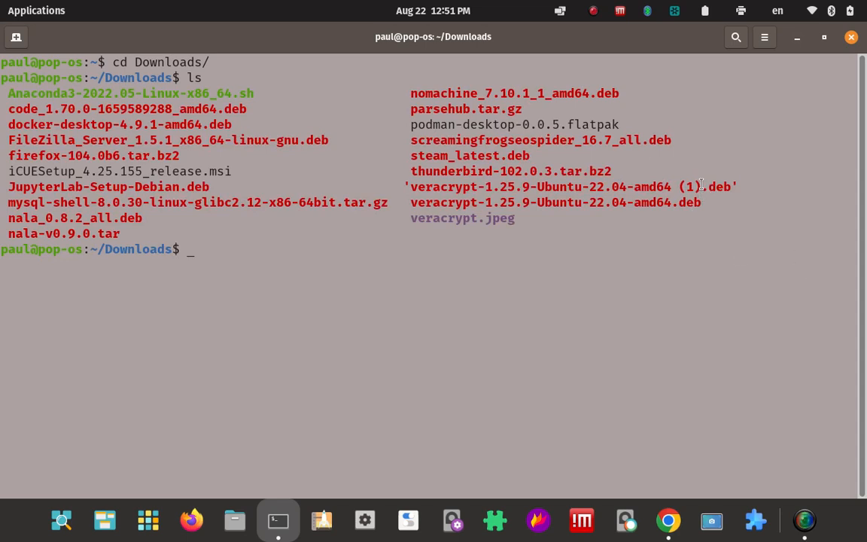
mouse_move(660, 208)
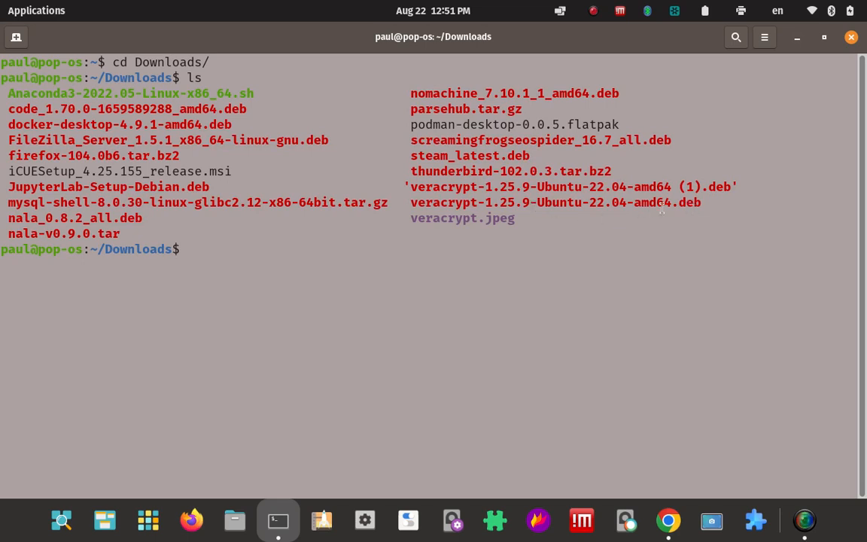
mouse_move(526, 329)
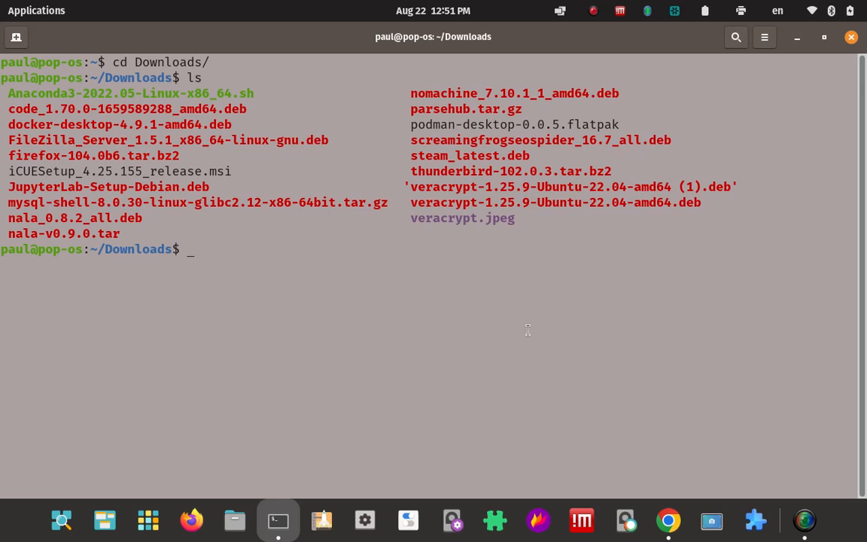
Clear the terminal screen in the Downloads folder.
type("clear")
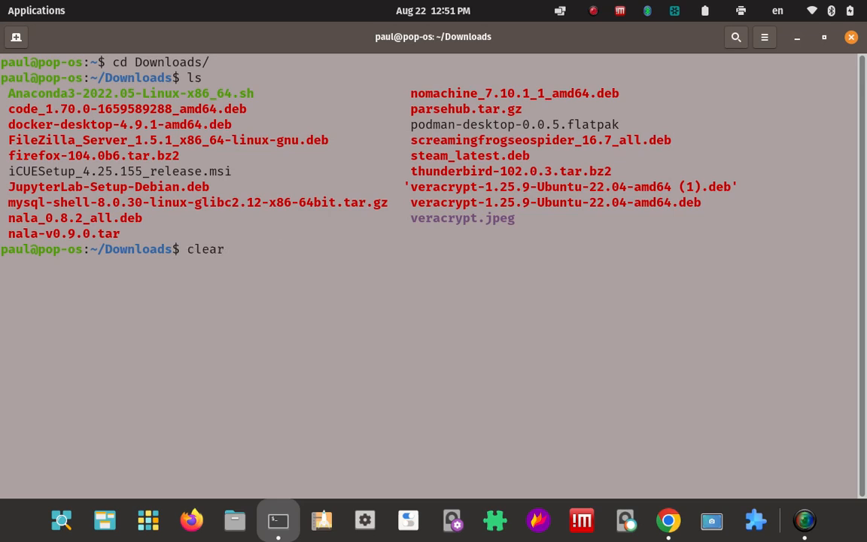
key("Return")
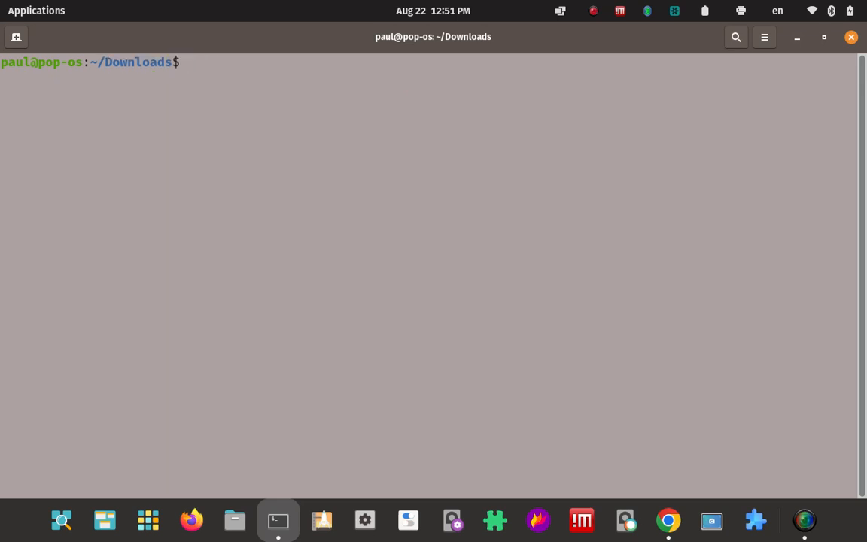
Run sudo apt install gdebi, which reports gdebi is already the newest version.
key("Return")
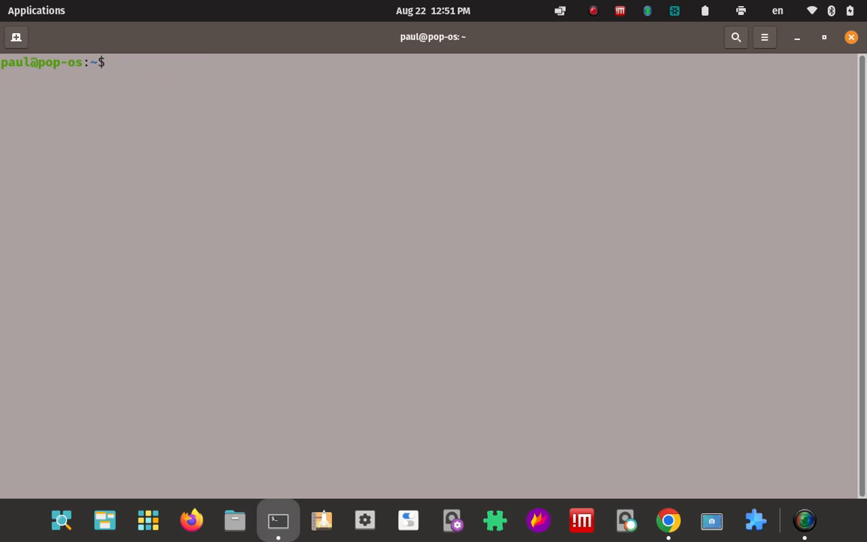
type("su")
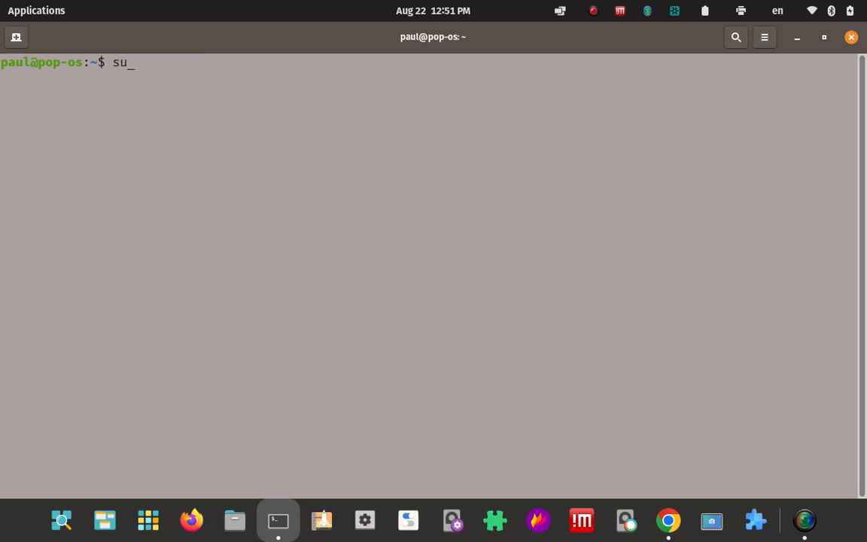
type("do")
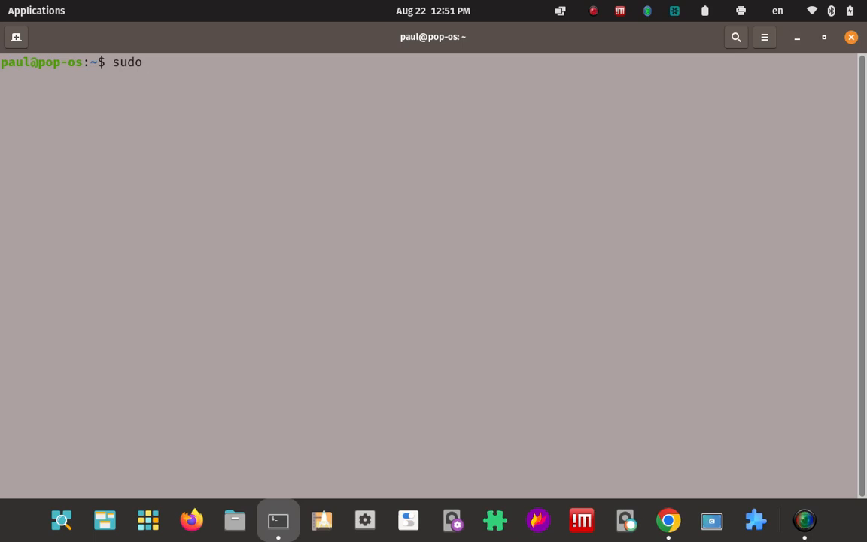
type("inst")
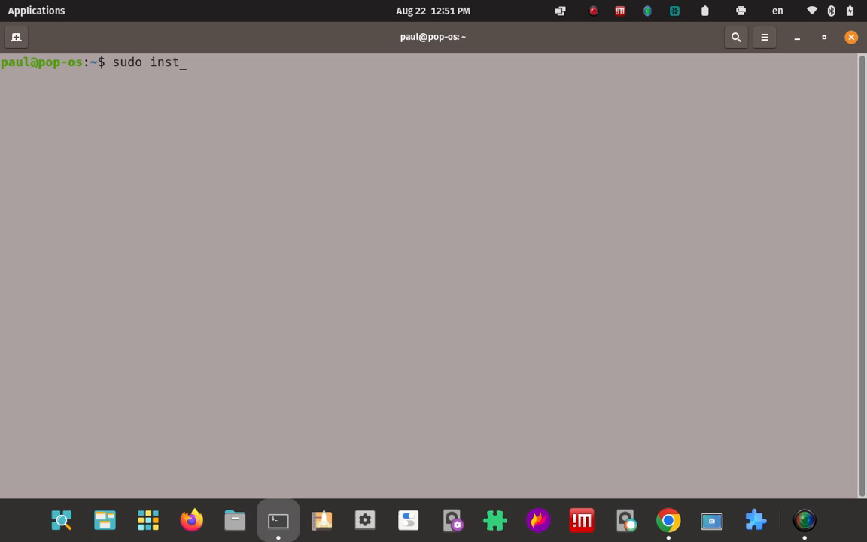
key("BackSpace")
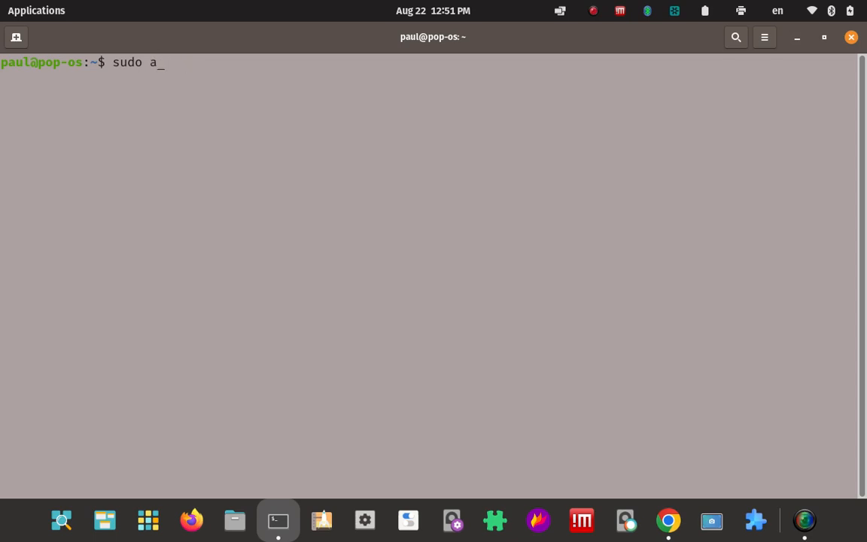
type("pt in")
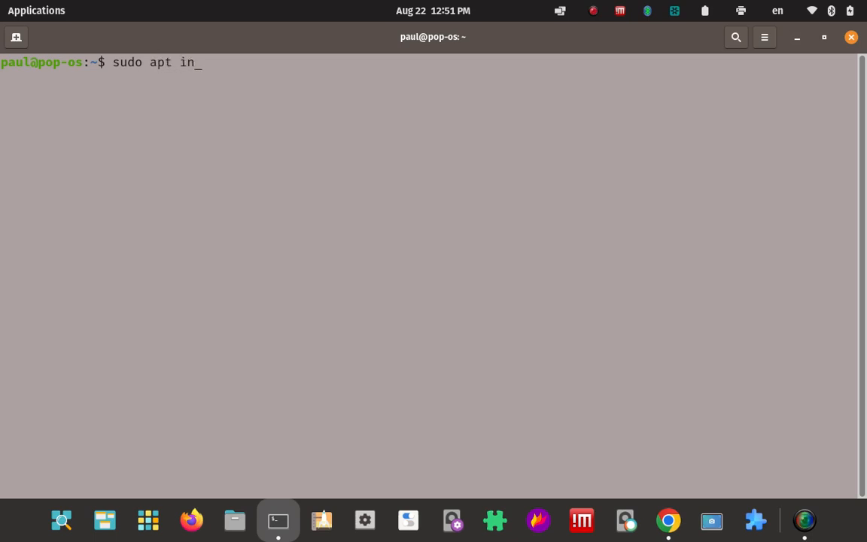
type("stall")
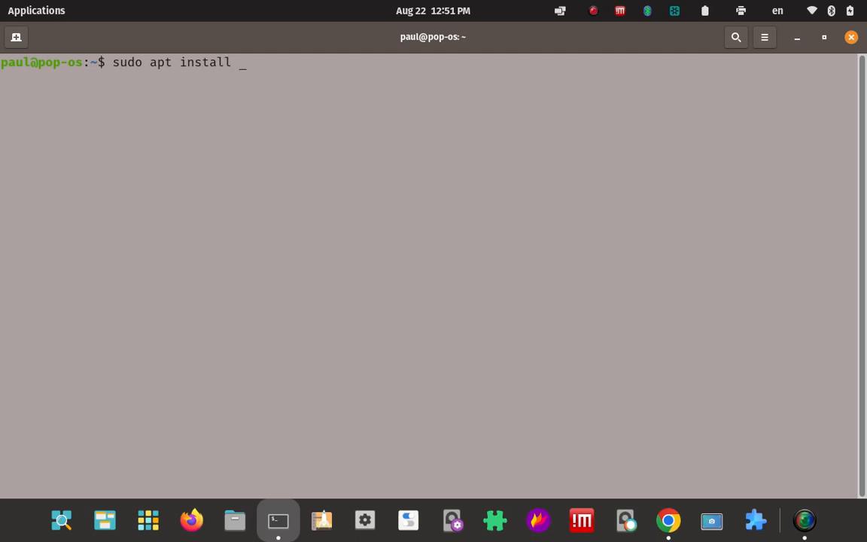
type("gdeb")
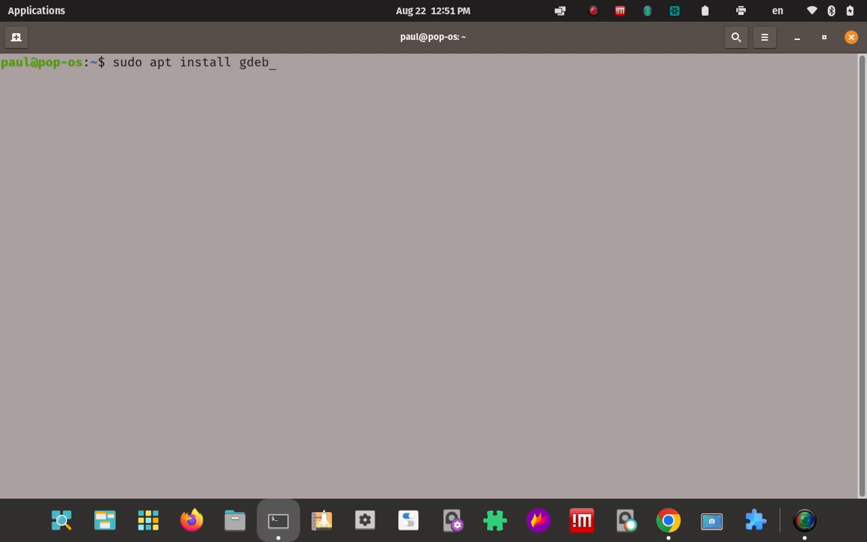
key("Return")
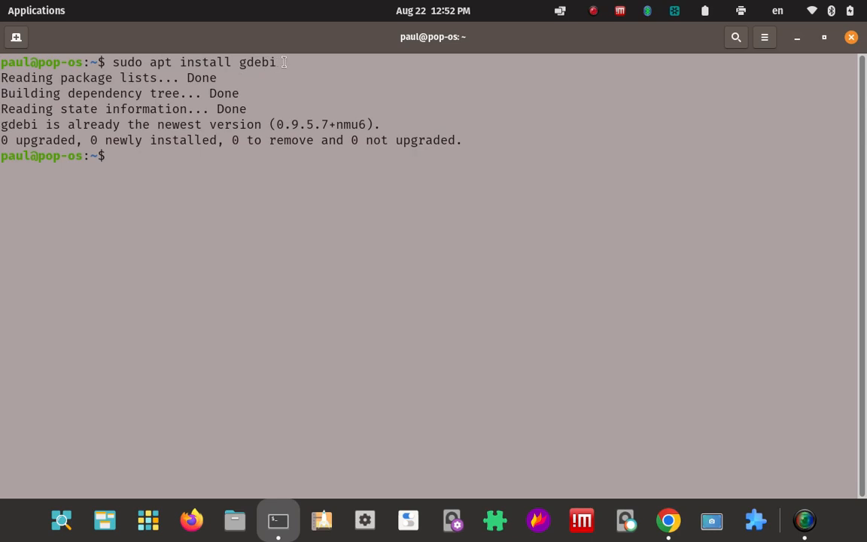
mouse_move(370, 184)
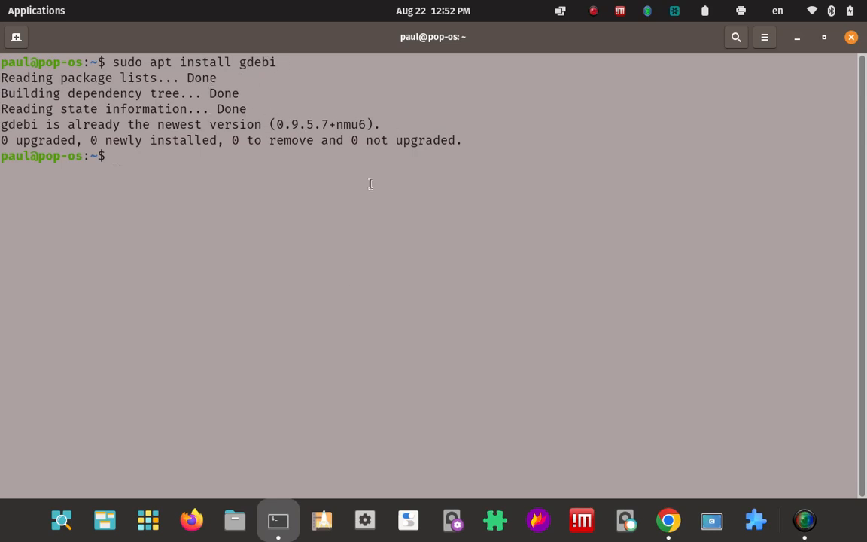
mouse_move(424, 301)
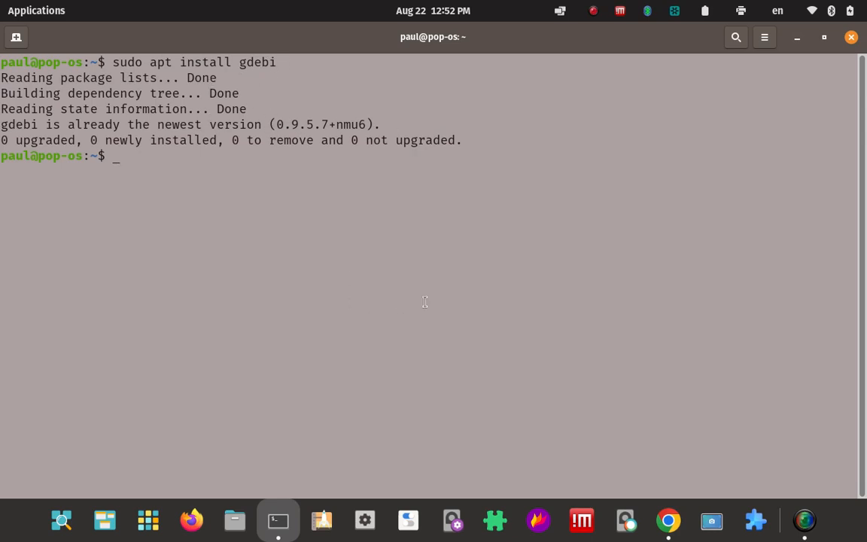
Clear the terminal screen after the gdebi check.
type("clear")
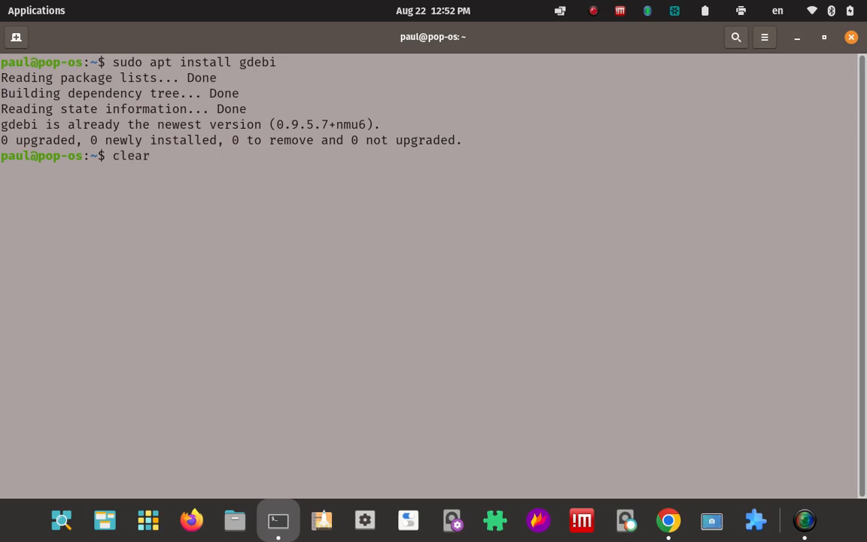
key("Return")
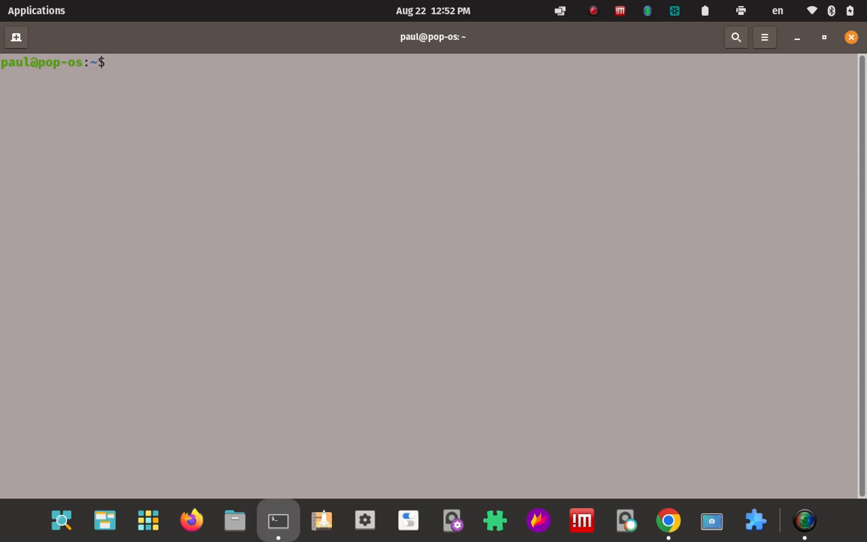
type("clear")
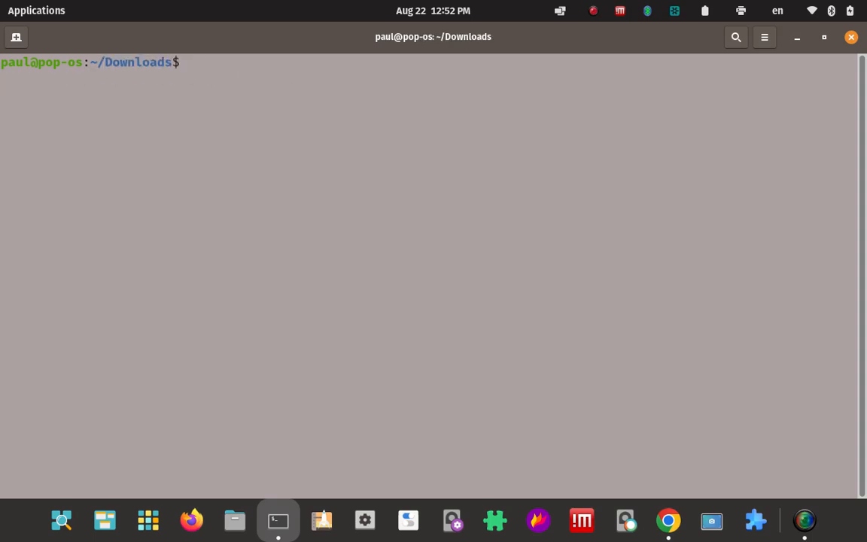
Attempt sudo gedbi veracrypt-1.25.9-Ubuntu-22.04-amd64, failing with command not found.
type("sudo")
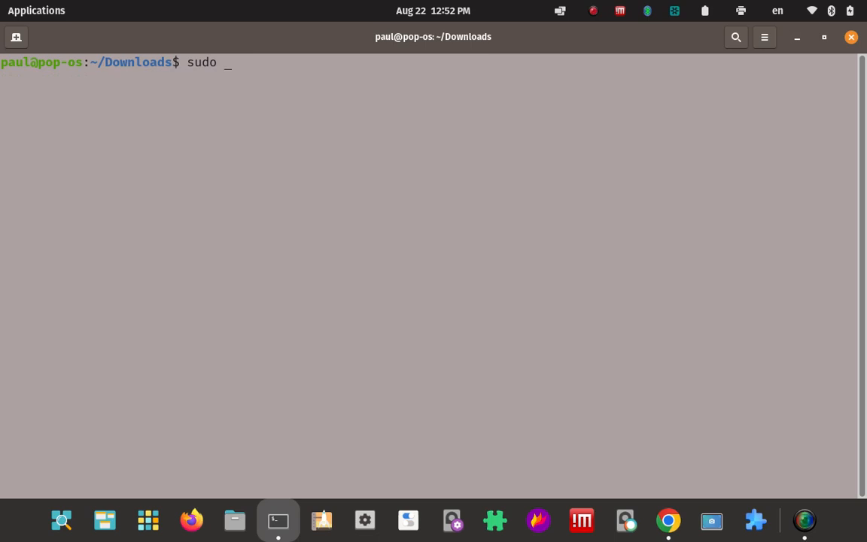
type("ged")
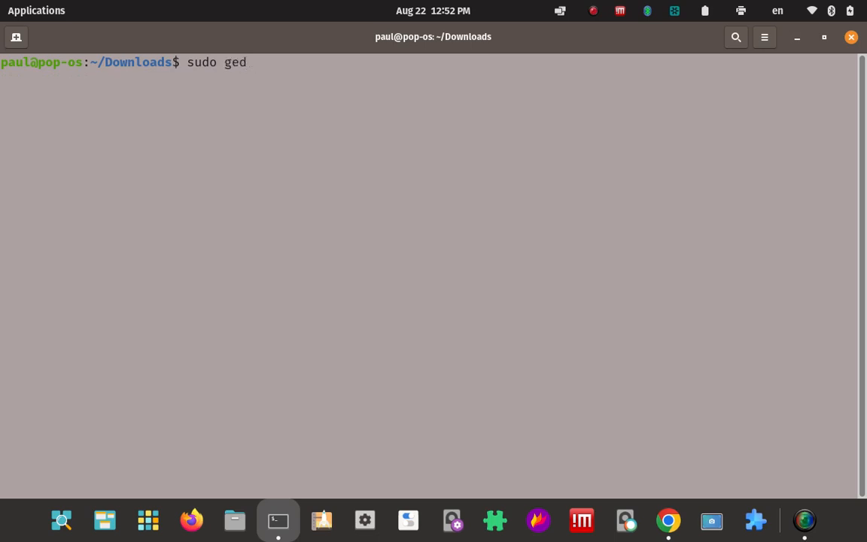
type("bi")
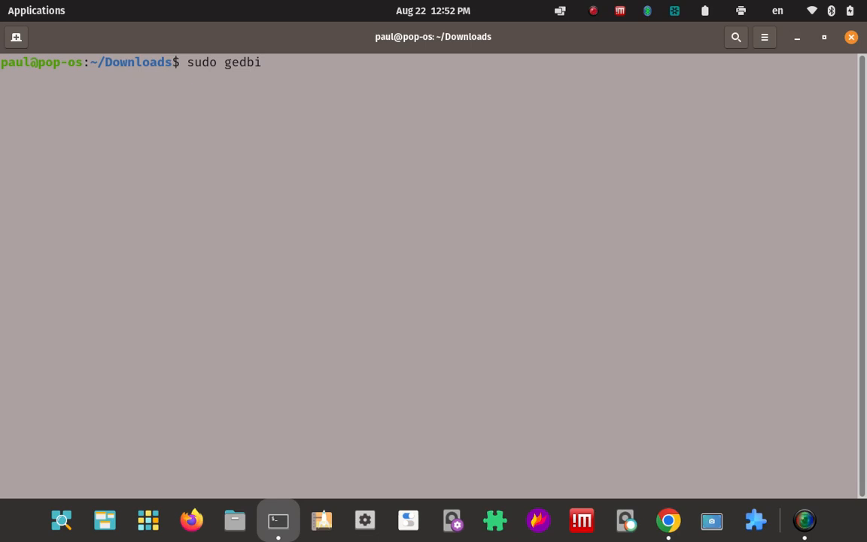
type("veracrypt_")
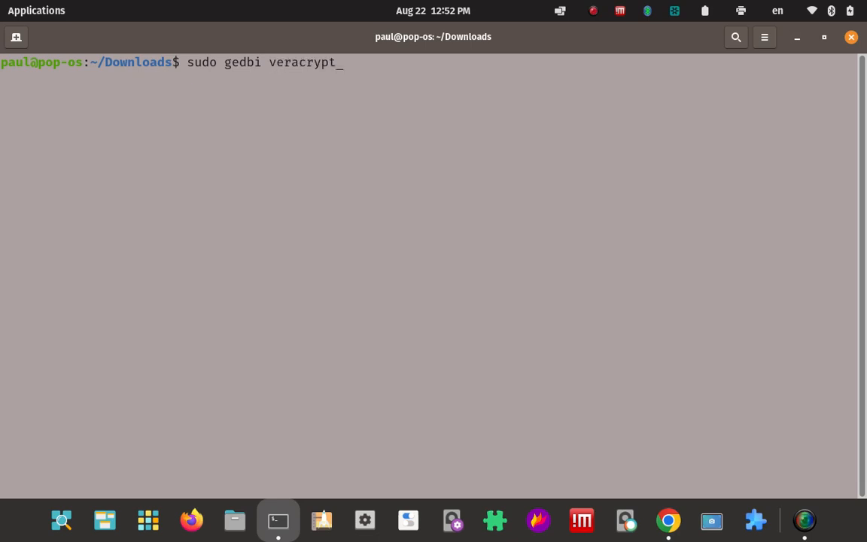
type("-1.25.9-Ubuntu-22.04-amd64")
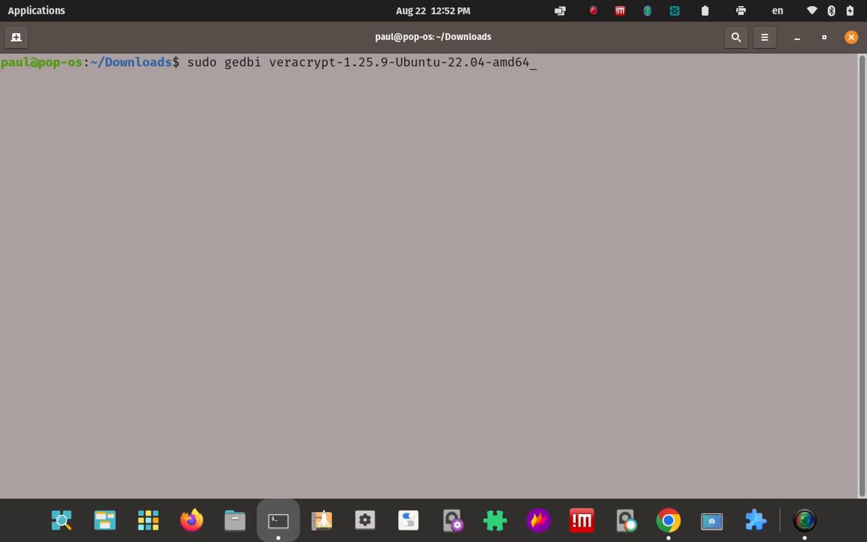
key("Return")
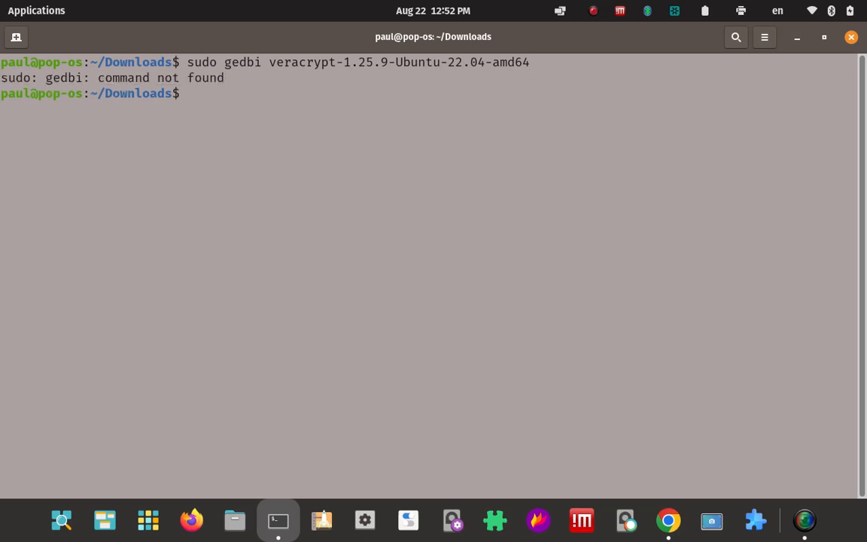
Re-run the gdebi attempt from history, which reports the file not found.
key("Up")
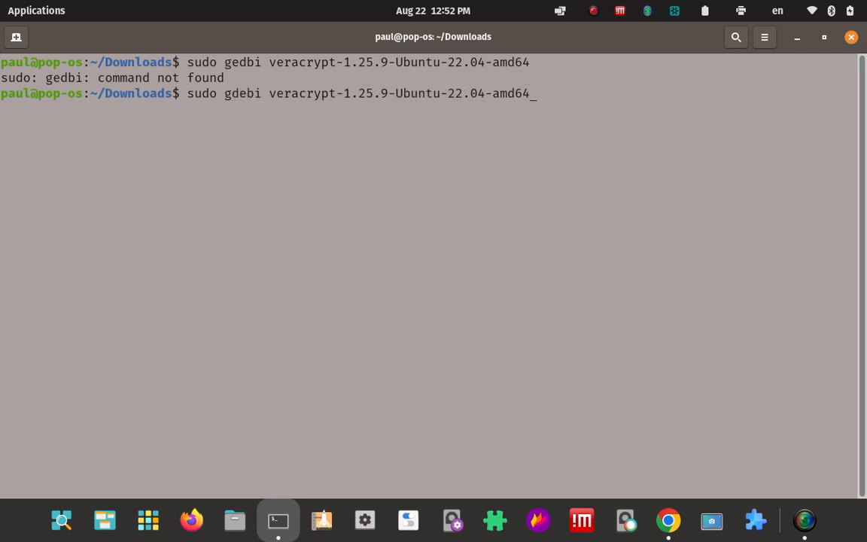
key("Return")
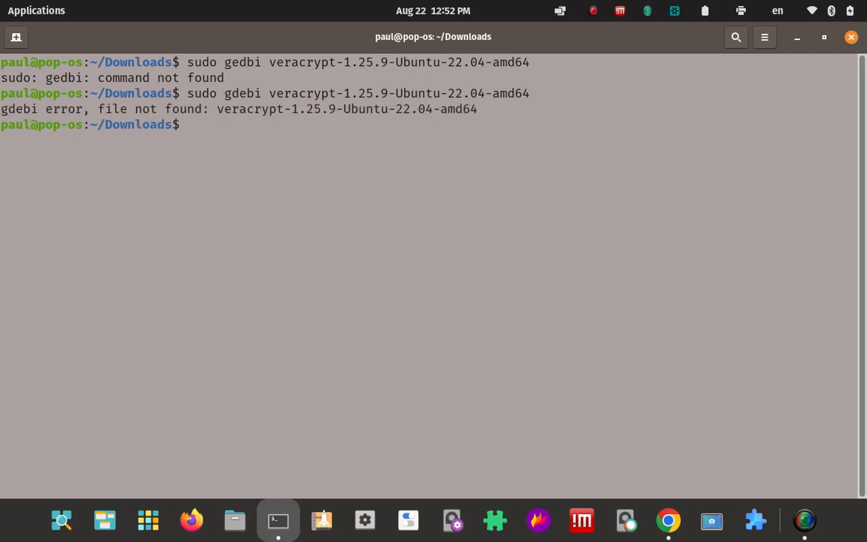
Run sudo gdebi veracrypt-1.25.9-Ubuntu-22.04-amd64.deb with the full filename.
type("sudo gdebi veracrypt-1.25.9-Ubuntu-22.04-amd64.deb")
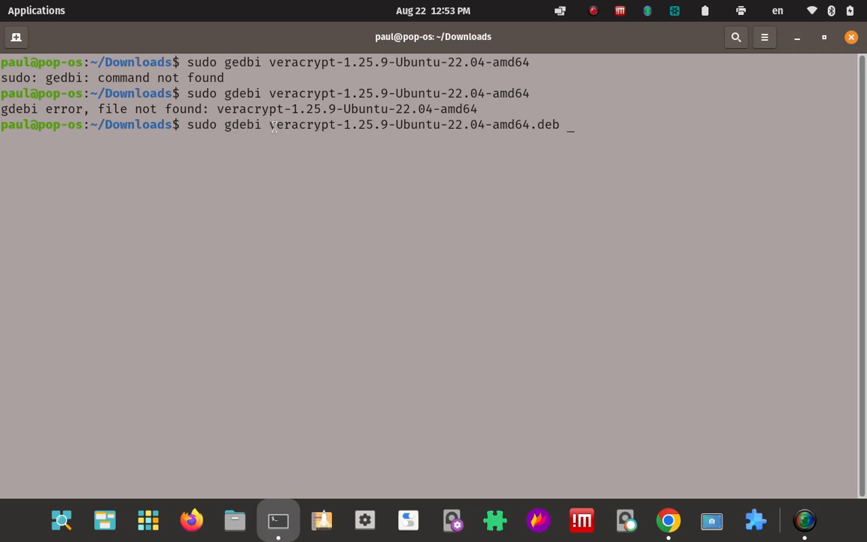
mouse_move(587, 159)
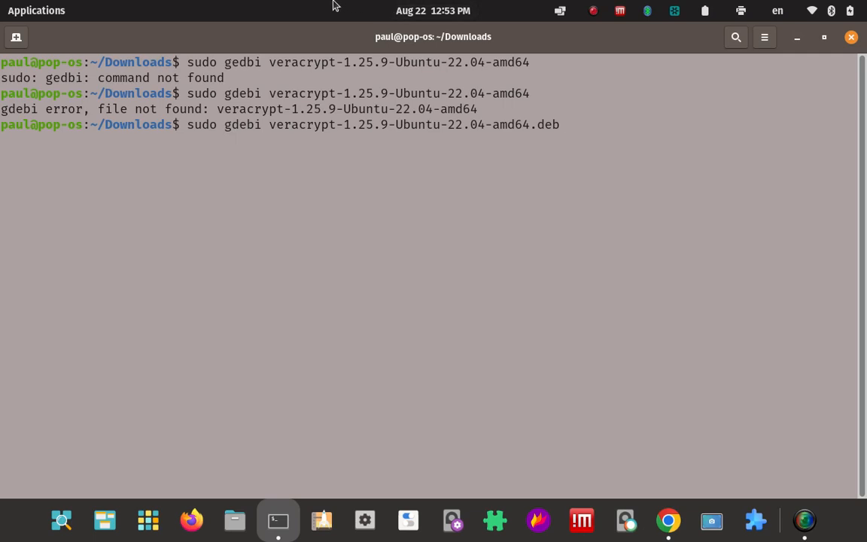
key("Return")
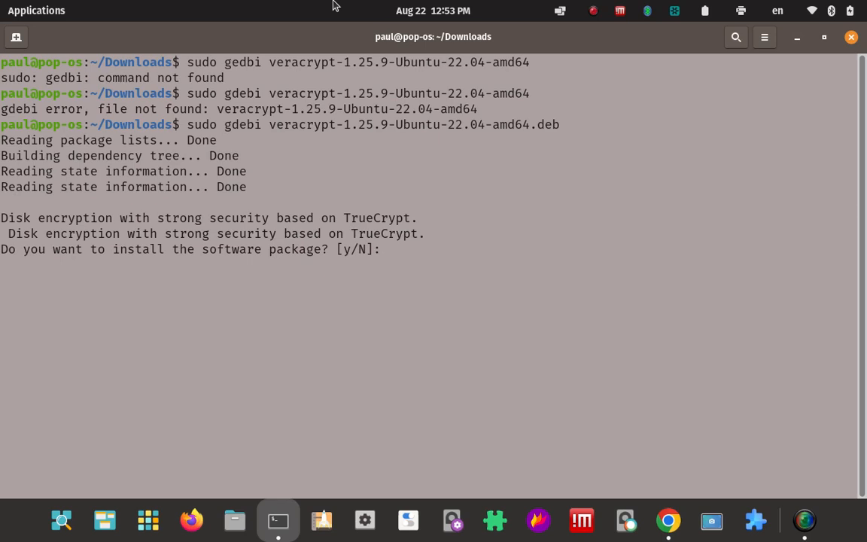
mouse_move(318, 220)
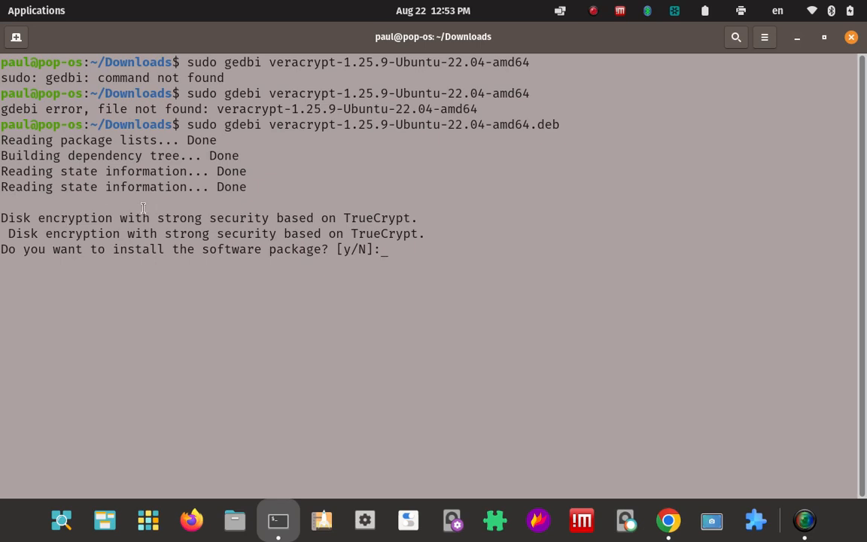
mouse_move(545, 229)
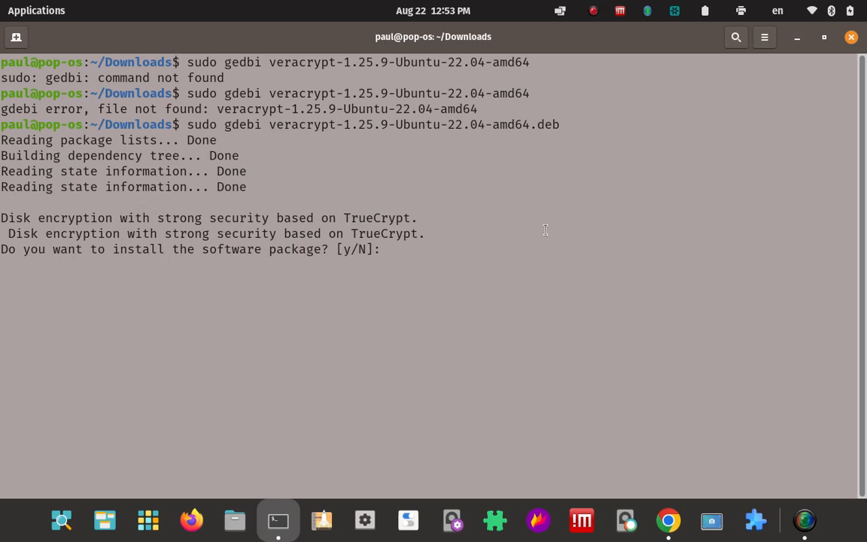
mouse_move(623, 184)
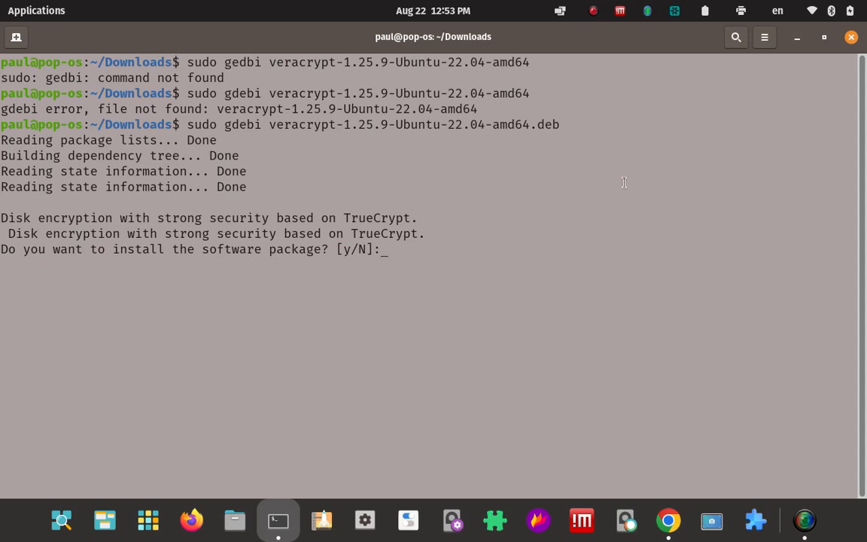
Answer y at the install prompt so VeraCrypt 1.25.9 finishes setting up.
type("y")
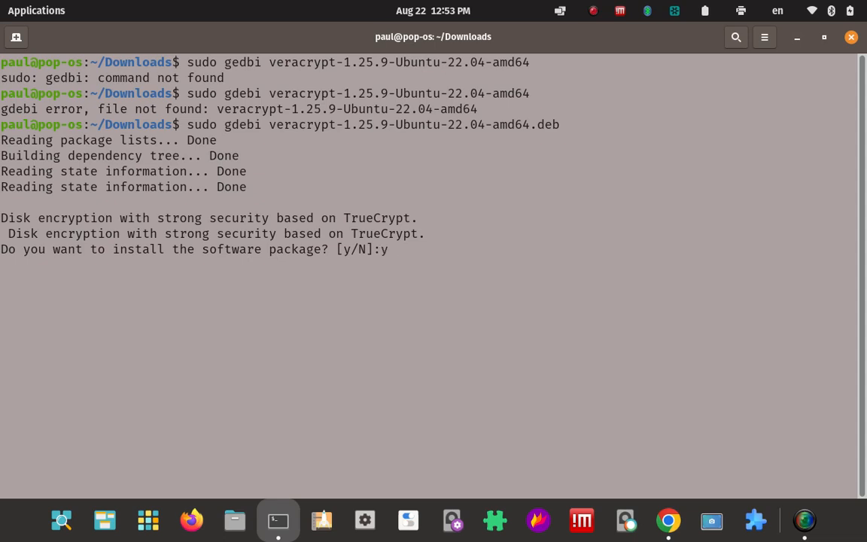
key("Return")
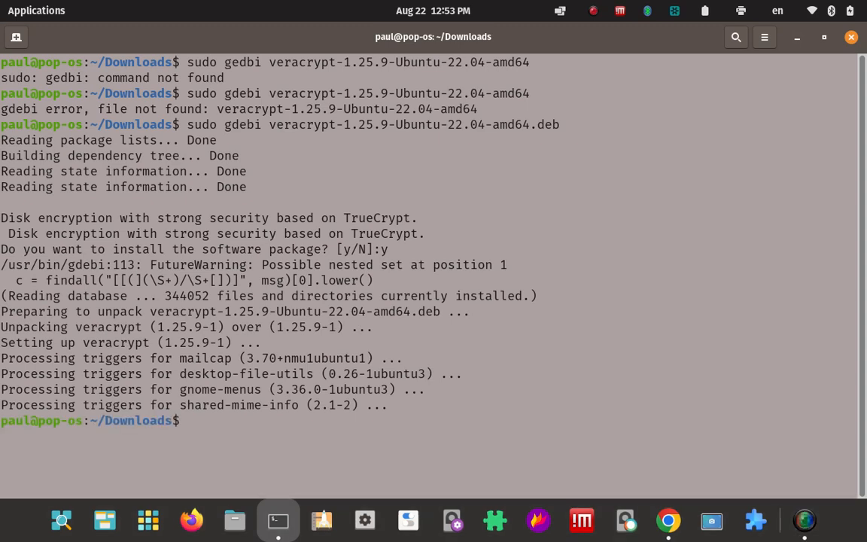
type("clear")
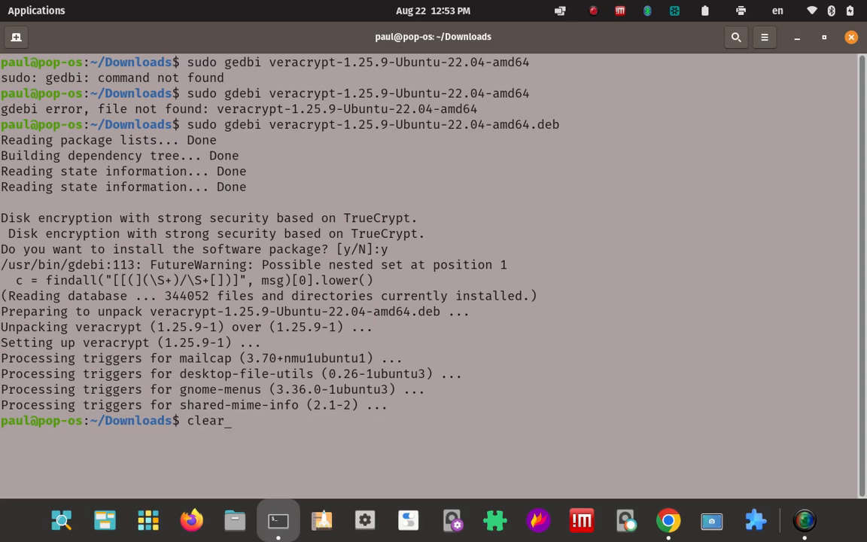
Clear the terminal and browse the applications library down to the VeraCrypt launcher.
key("Return")
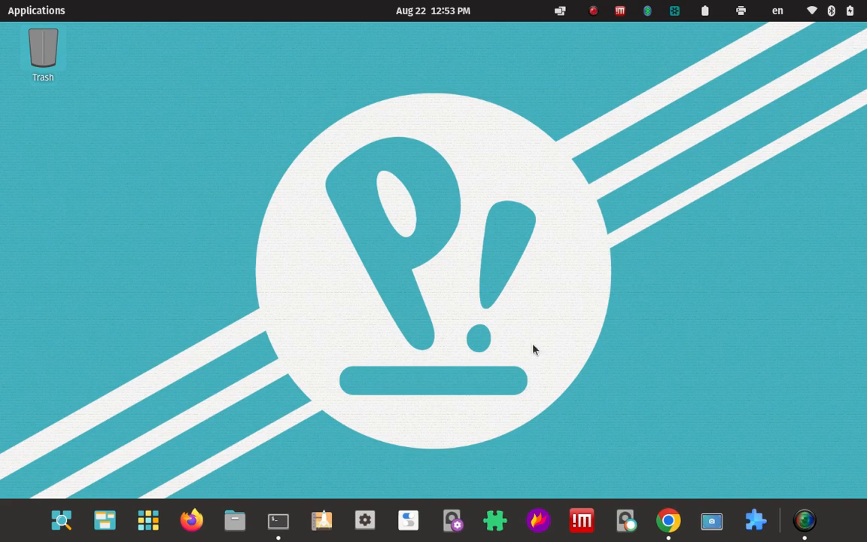
mouse_move(148, 521)
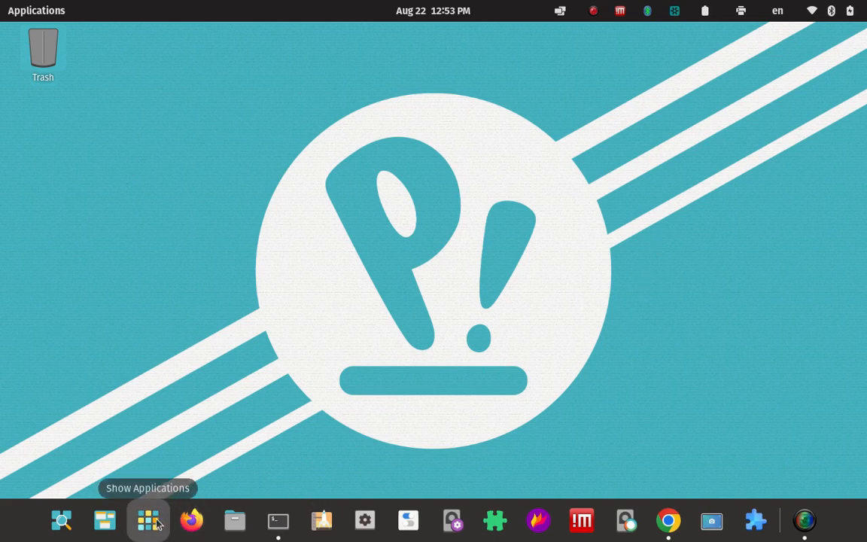
left_click(147, 519)
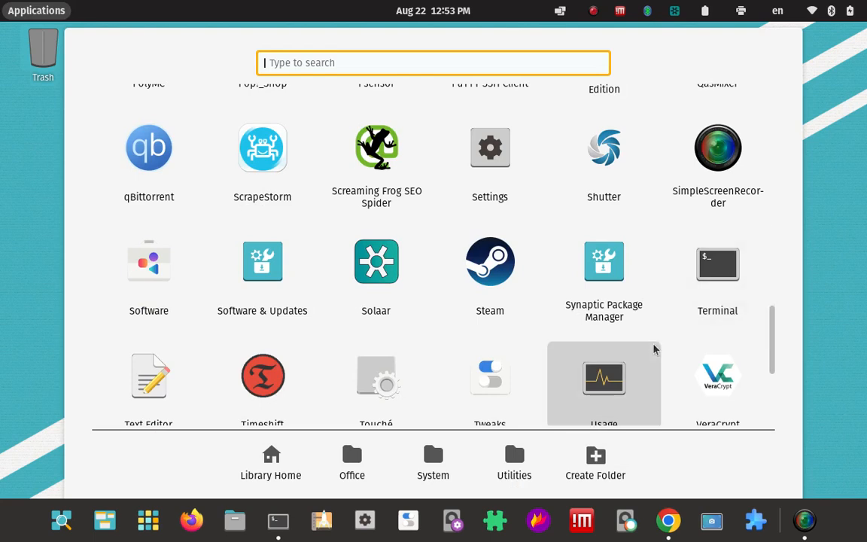
scroll("down", 3)
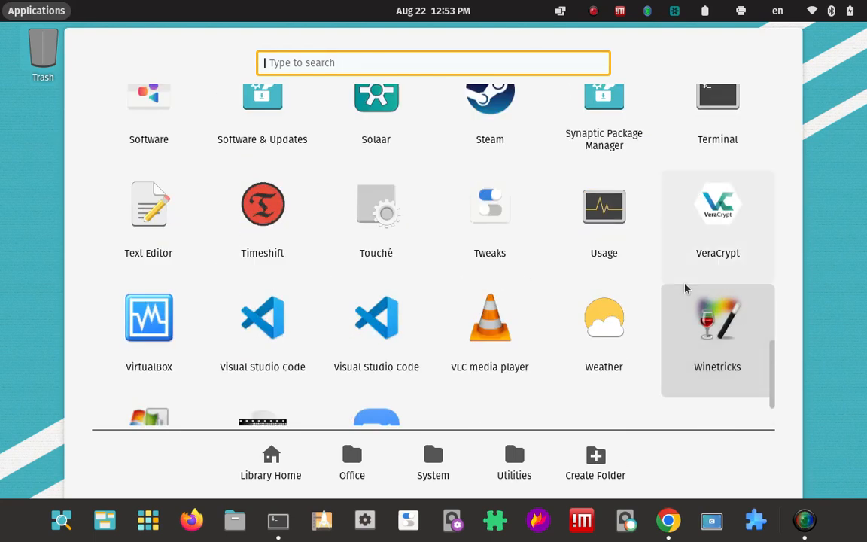
mouse_move(717, 219)
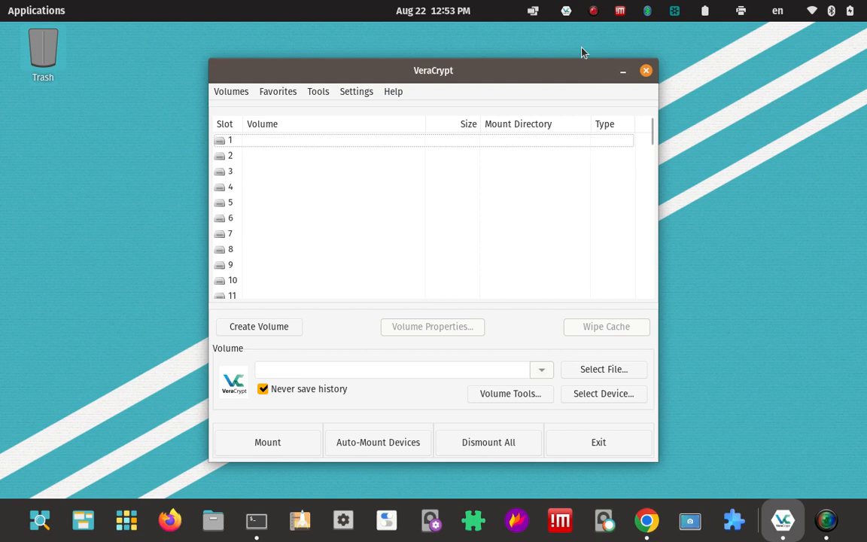
mouse_move(524, 71)
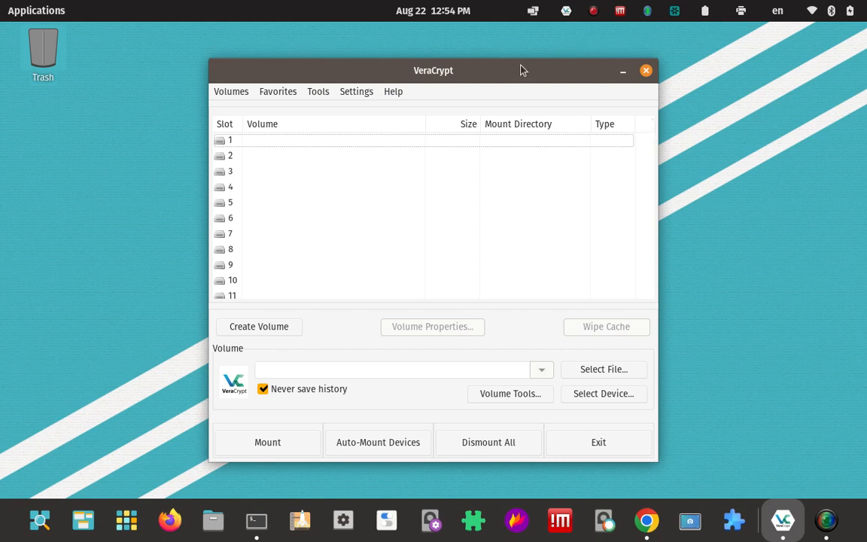
left_click(393, 92)
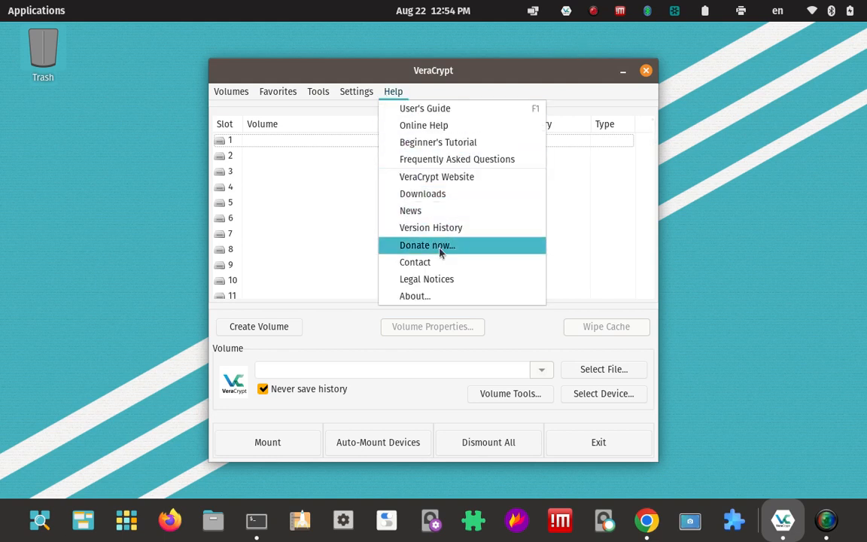
left_click(416, 295)
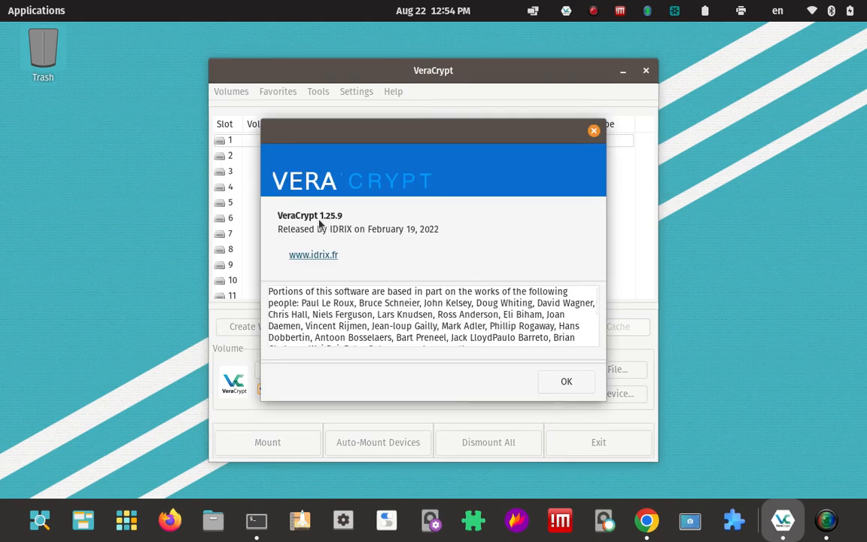
mouse_move(495, 229)
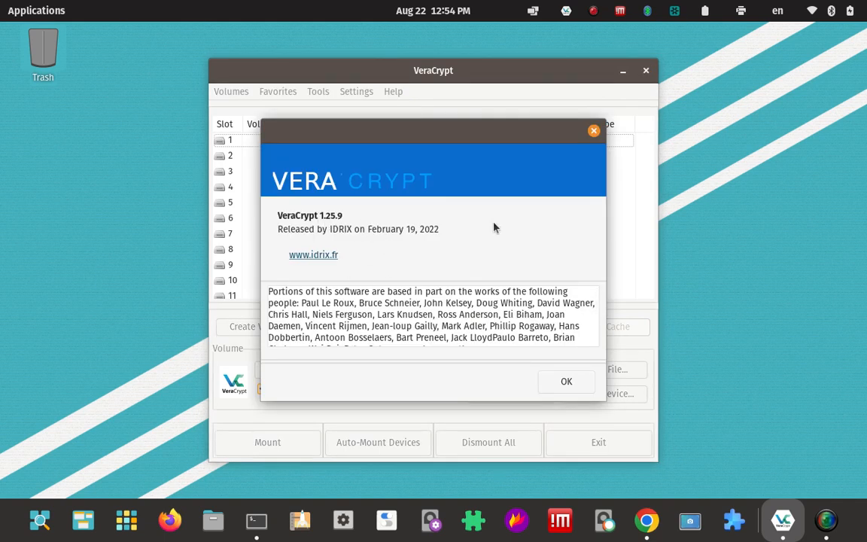
mouse_move(397, 226)
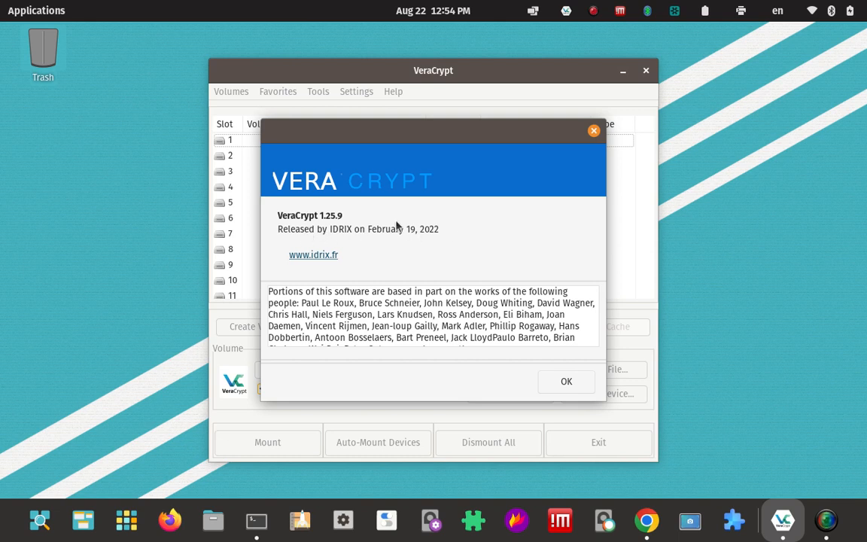
mouse_move(506, 229)
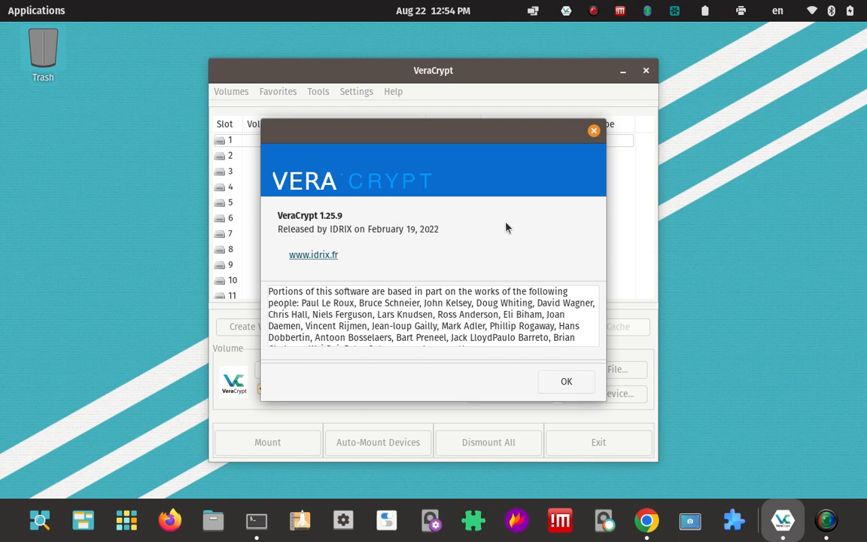
mouse_move(503, 253)
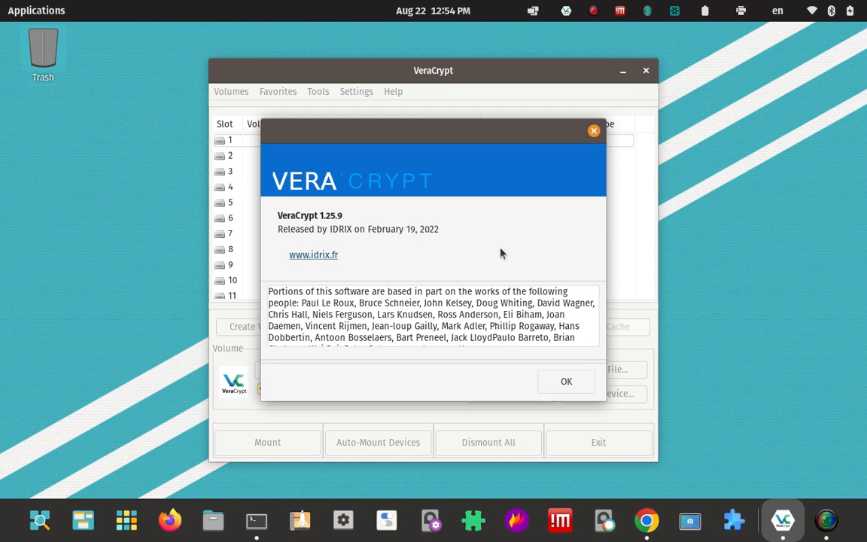
mouse_move(489, 274)
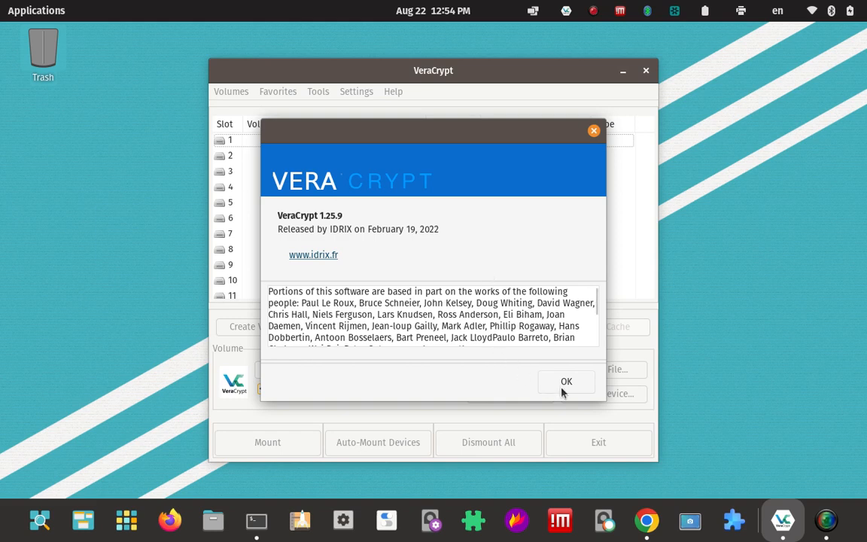
mouse_move(624, 359)
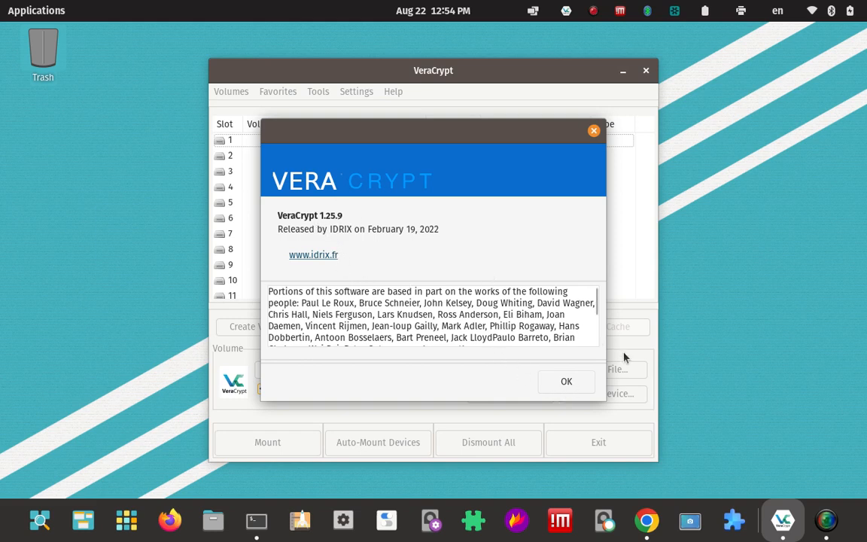
left_click(566, 382)
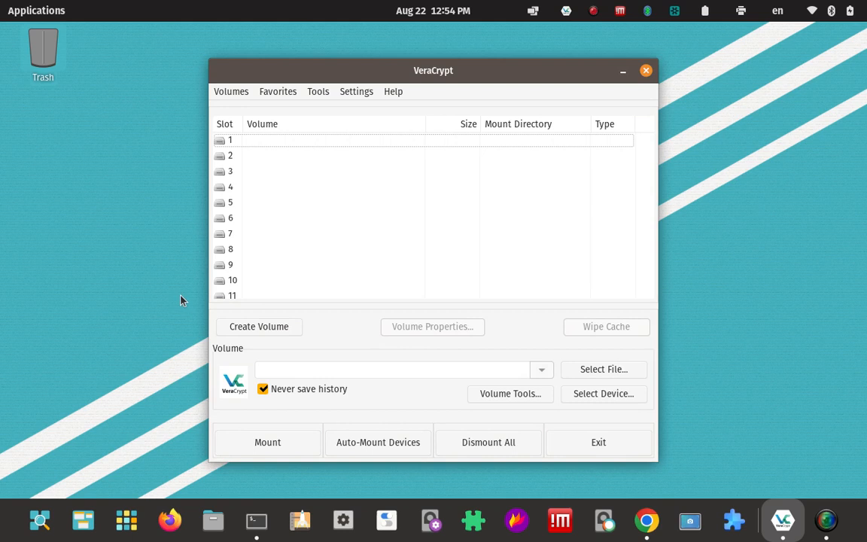
mouse_move(163, 282)
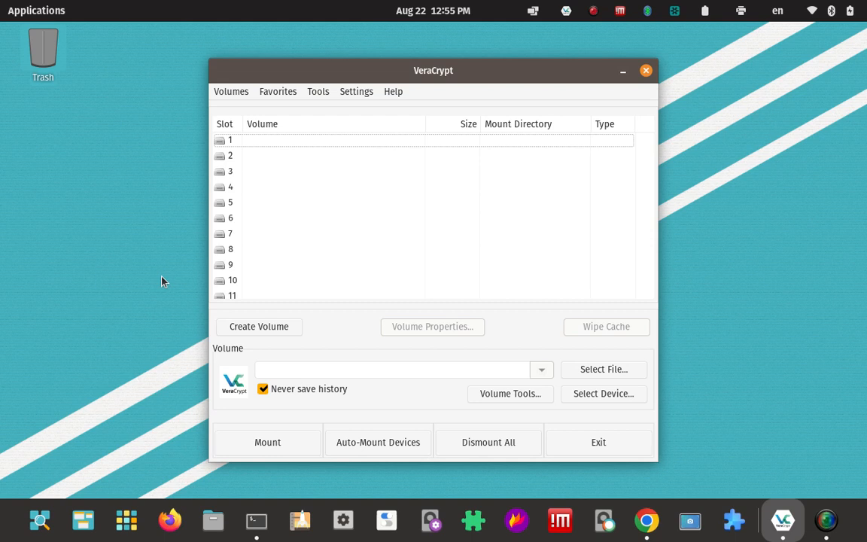
mouse_move(337, 24)
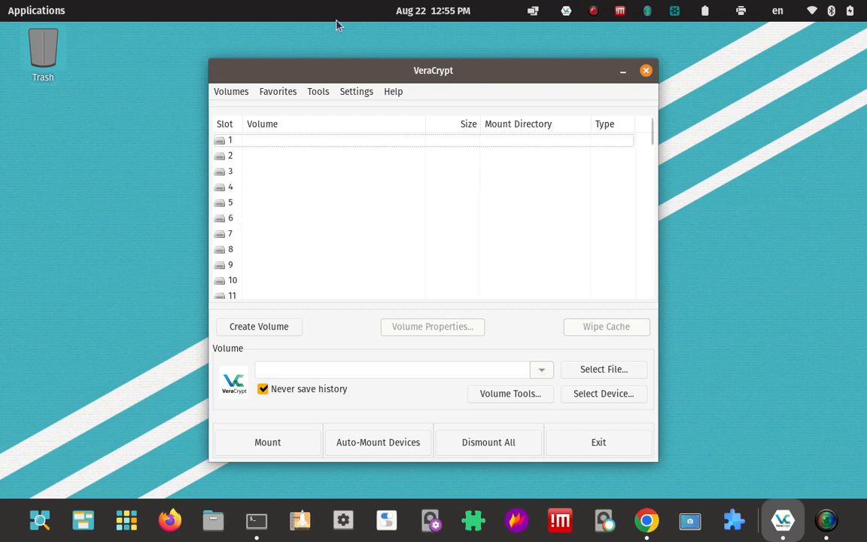
mouse_move(512, 51)
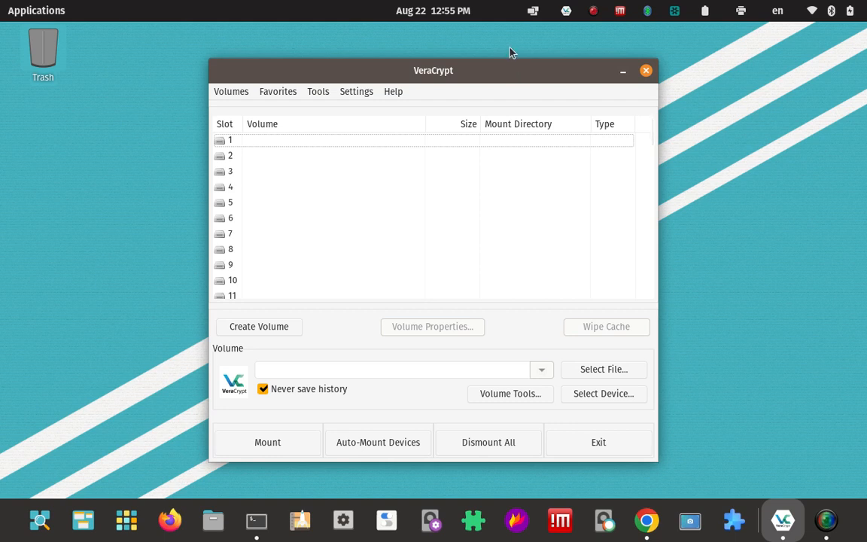
Browse the Help menu, then show the Settings menu with keyfiles, mount parameters, tokens and preferences.
left_click(393, 92)
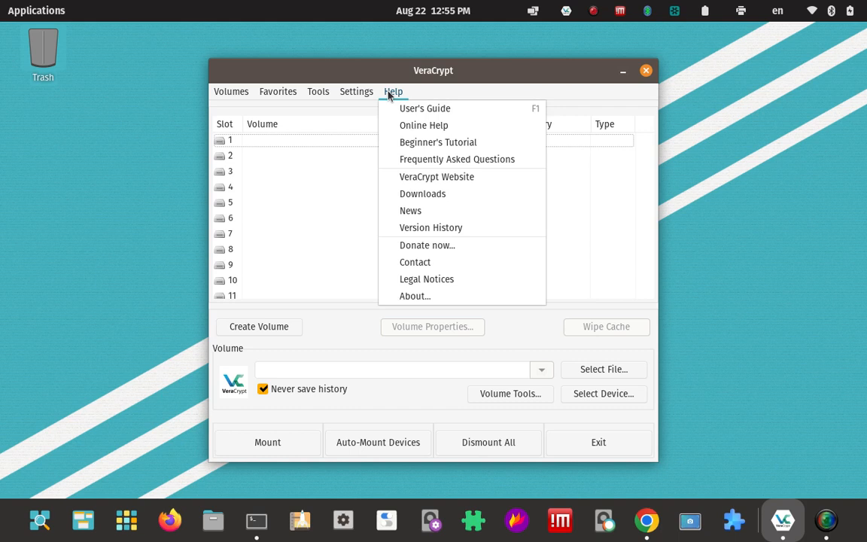
mouse_move(424, 109)
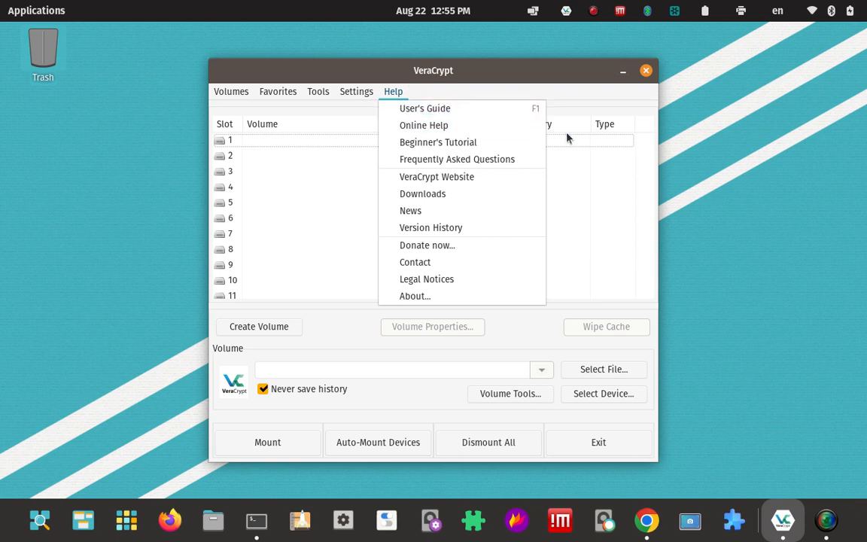
mouse_move(405, 83)
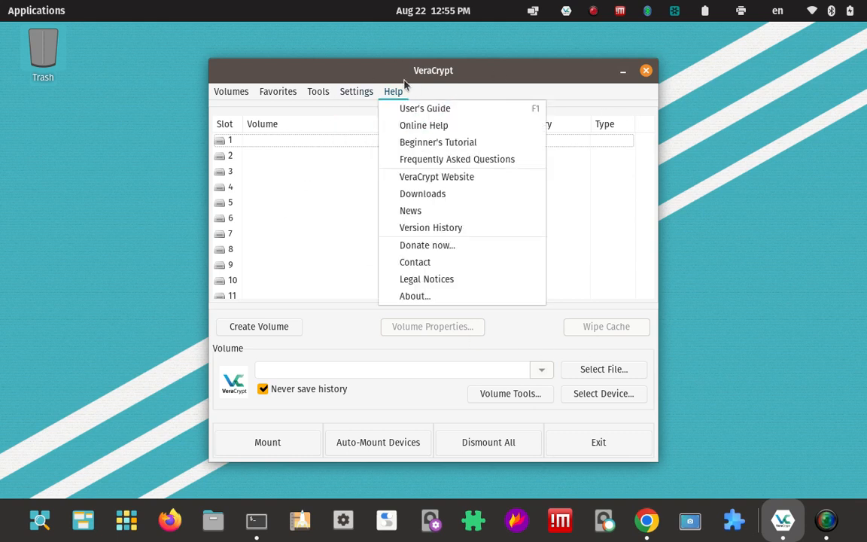
mouse_move(391, 91)
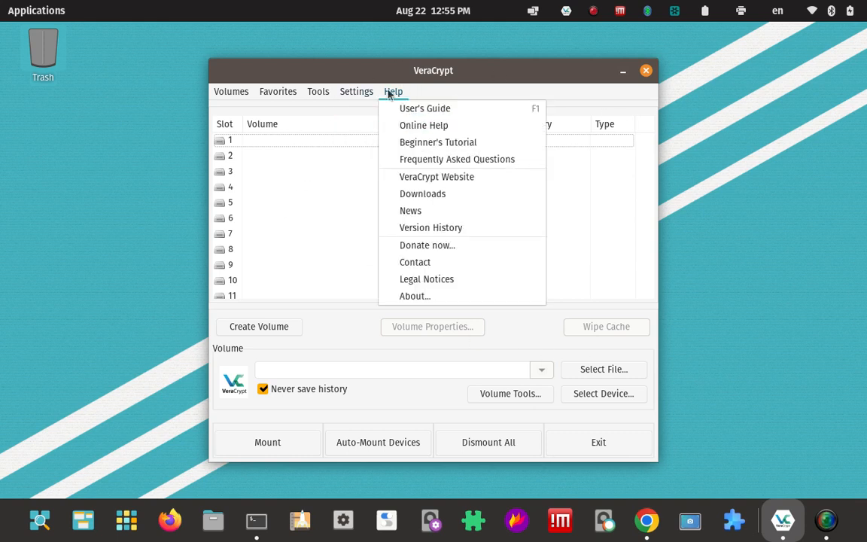
mouse_move(435, 97)
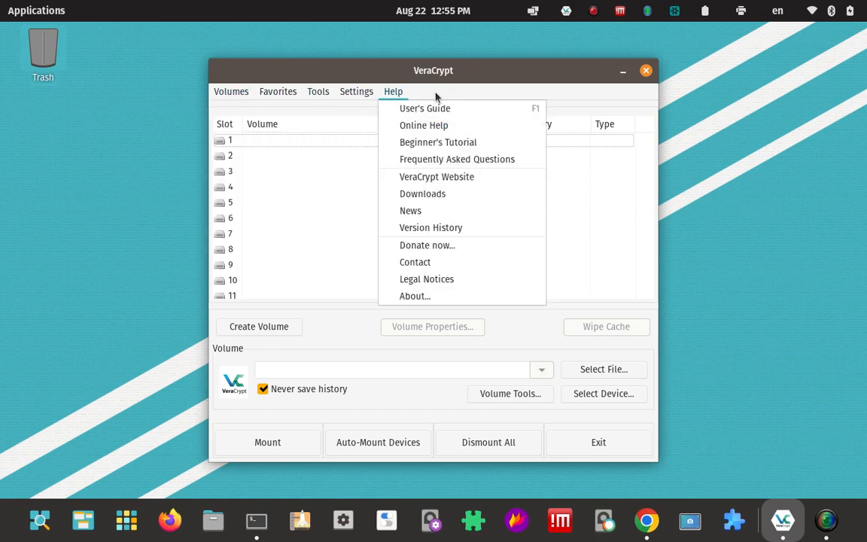
left_click(356, 92)
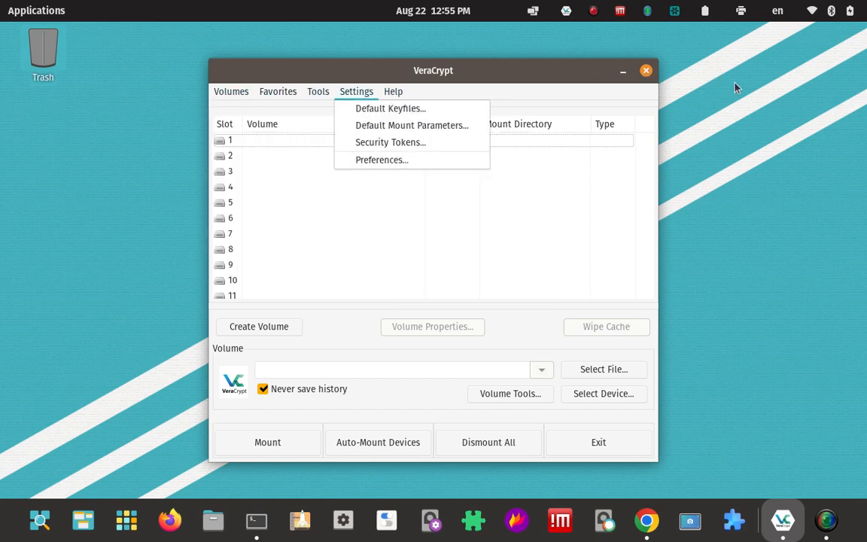